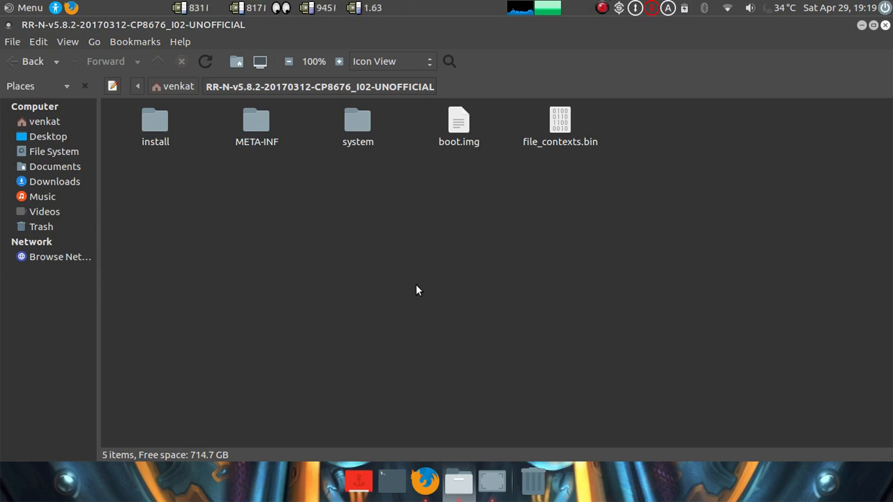
{"action": "mouse_move", "coordinate": [425, 217]}
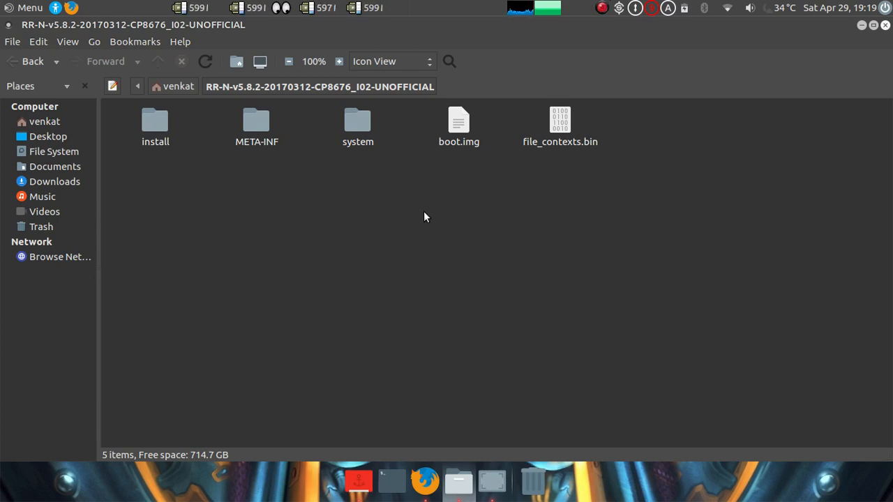
Select the ROM's boot.img, then browse Downloads into the CarlivImageKitchen folder.
{"action": "left_click", "coordinate": [458, 126]}
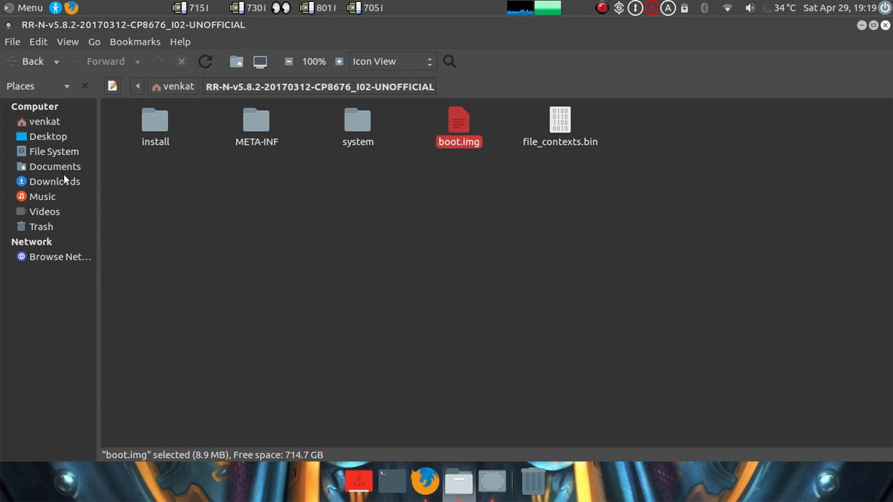
{"action": "left_click", "coordinate": [55, 181]}
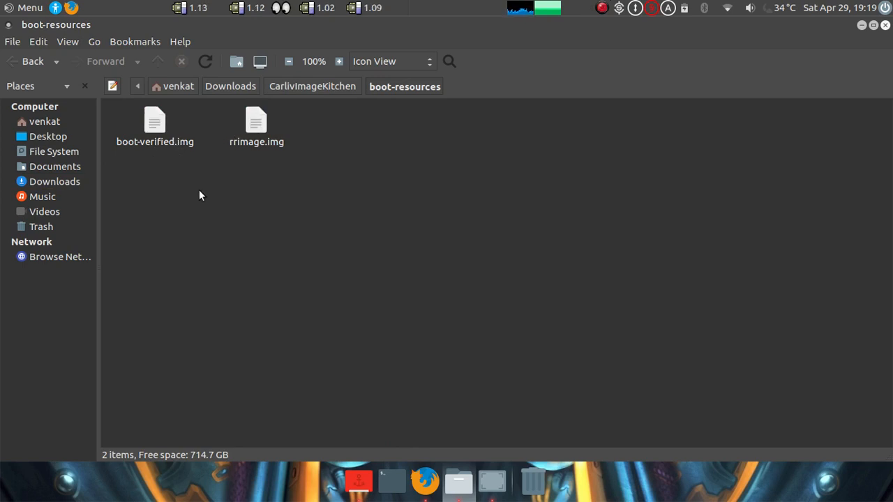
{"action": "left_click", "coordinate": [313, 86]}
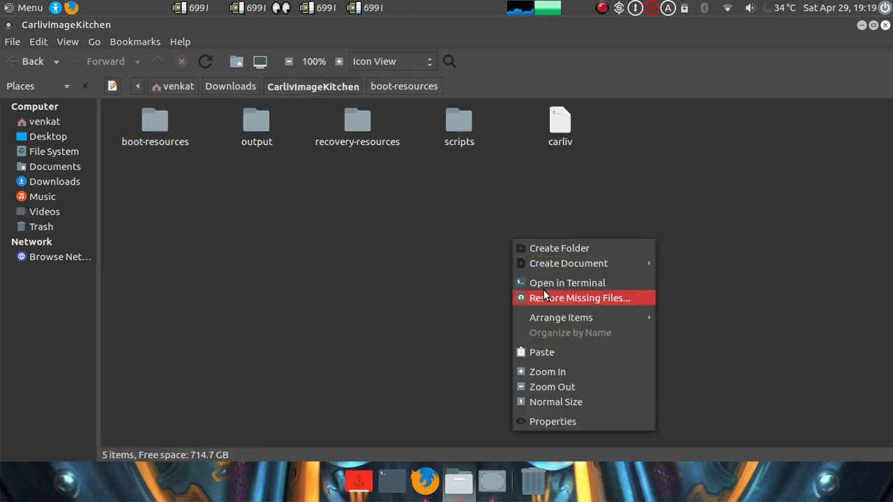
Run ./carliv in a terminal, choose Boot, reselect boot-verified.img and unpack it.
{"action": "left_click", "coordinate": [567, 283]}
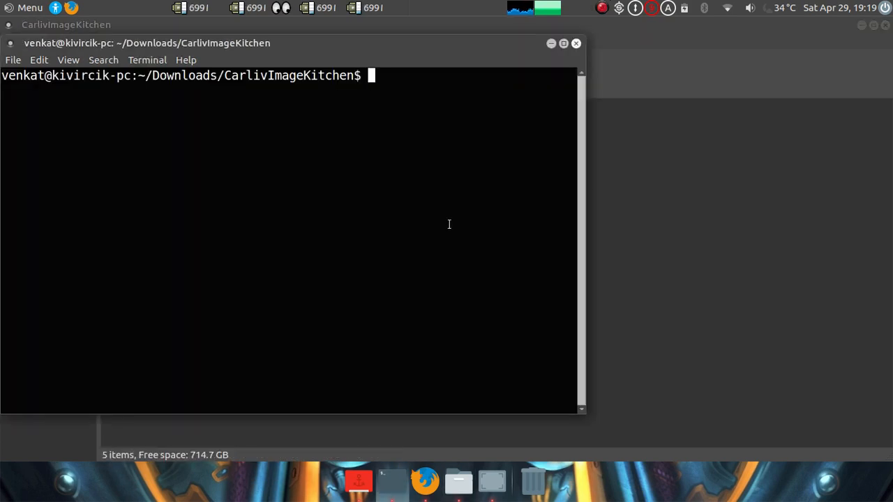
{"action": "type", "text": "./ca"}
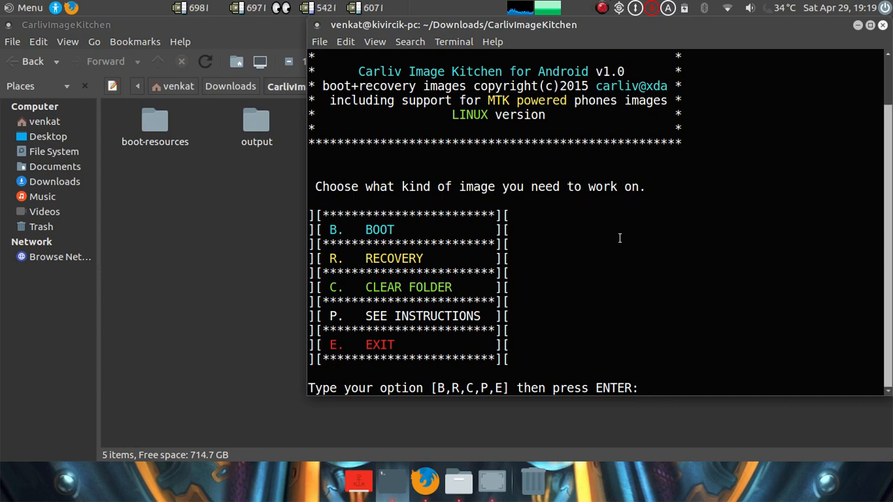
{"action": "type", "text": "b"}
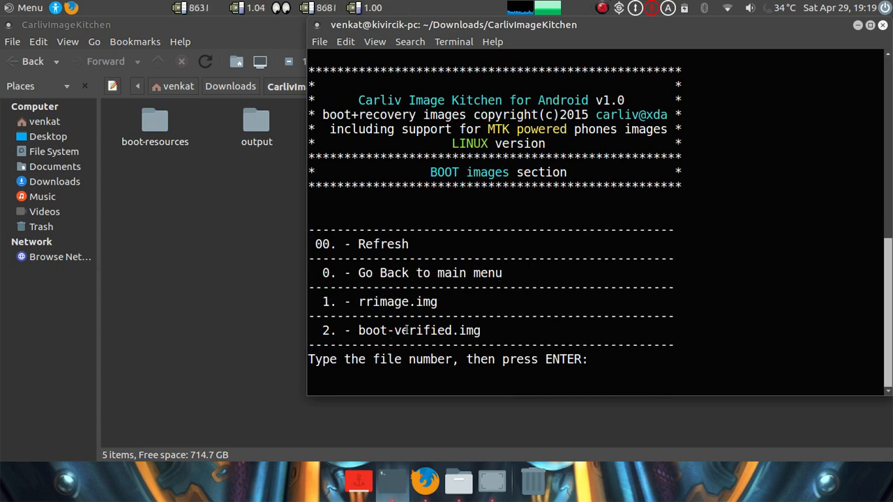
{"action": "type", "text": "1"}
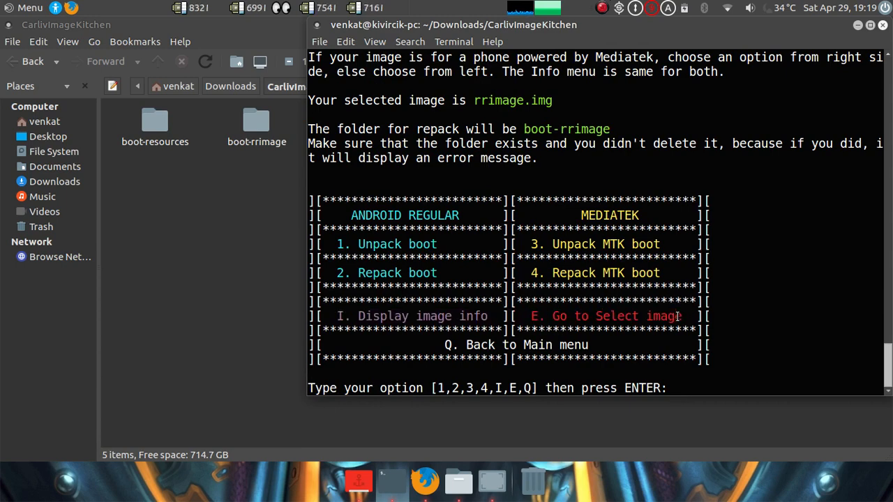
{"action": "type", "text": "e"}
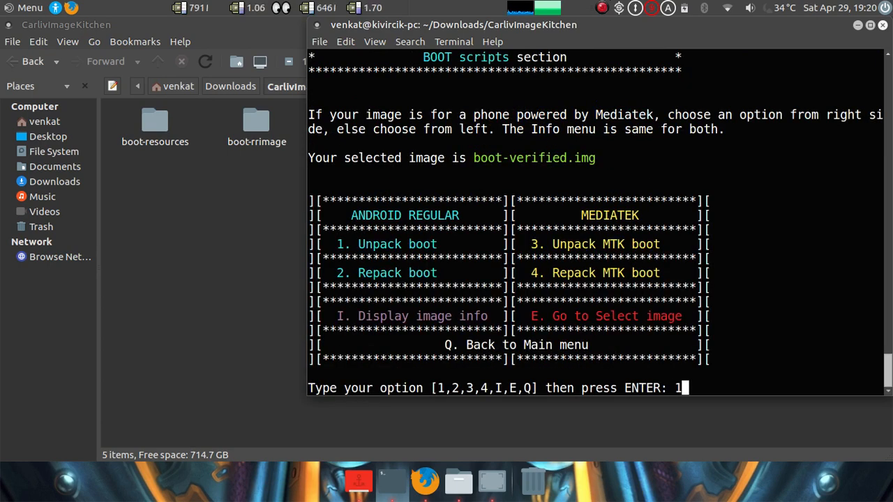
{"action": "key", "text": "Return"}
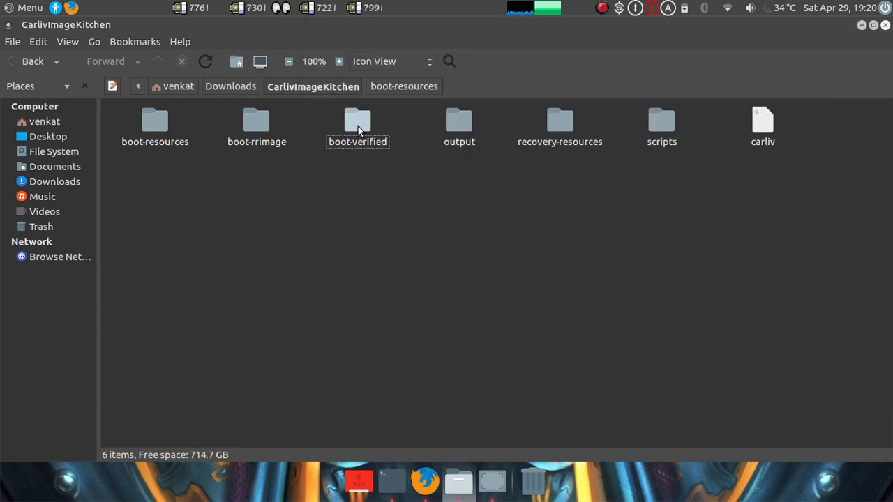
Browse both ramdisk folders and display init.mt6735.rc and init.rc as text in Pluma.
{"action": "double_click", "coordinate": [357, 122]}
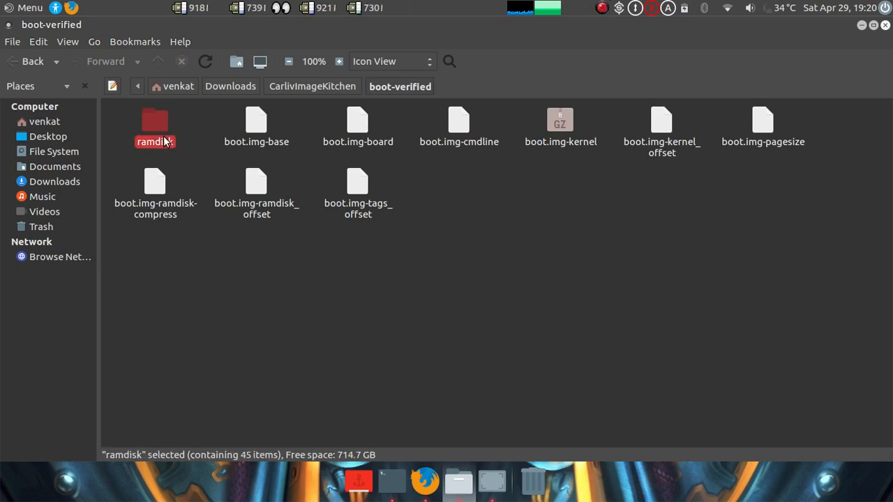
{"action": "double_click", "coordinate": [155, 122]}
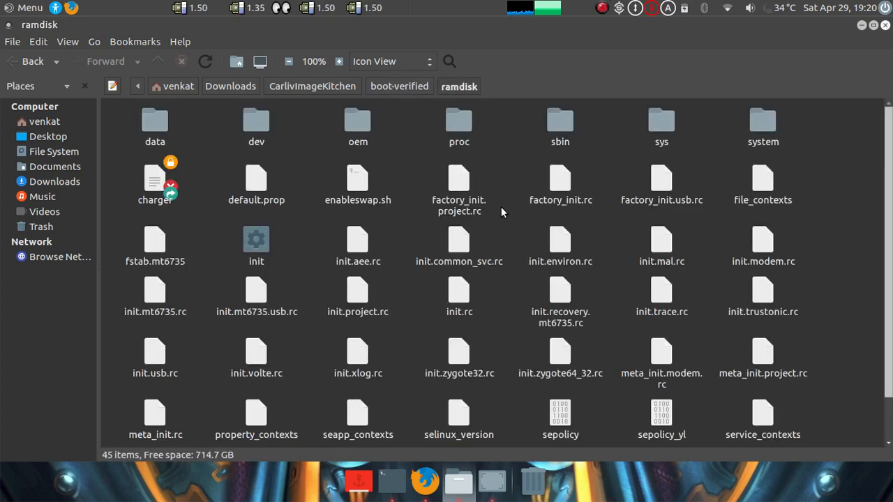
{"action": "scroll", "scroll_direction": "down", "scroll_amount": 3}
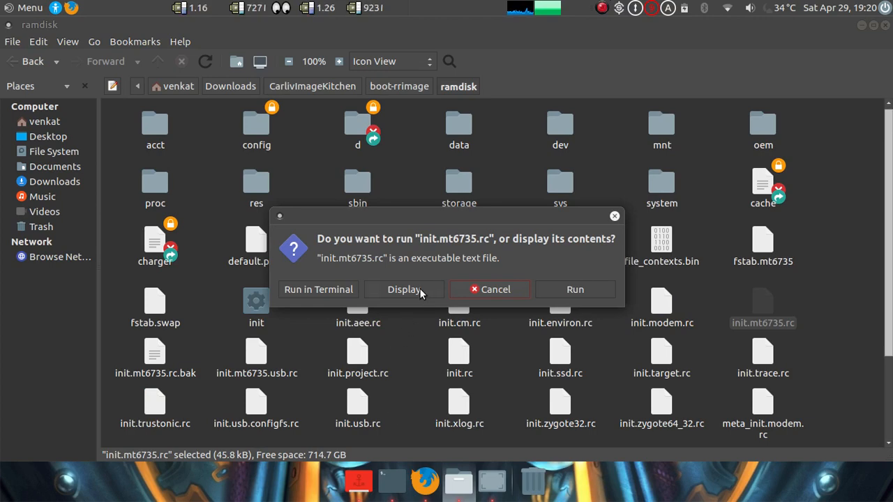
{"action": "left_click", "coordinate": [403, 288]}
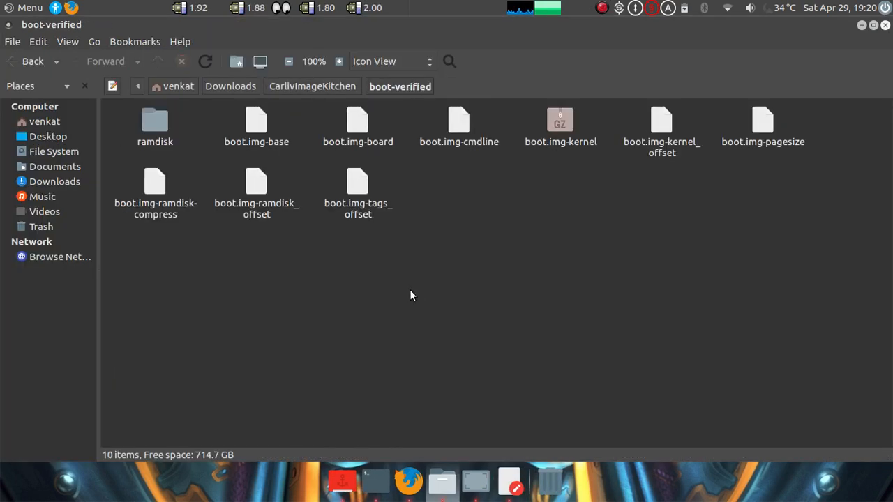
{"action": "double_click", "coordinate": [154, 121]}
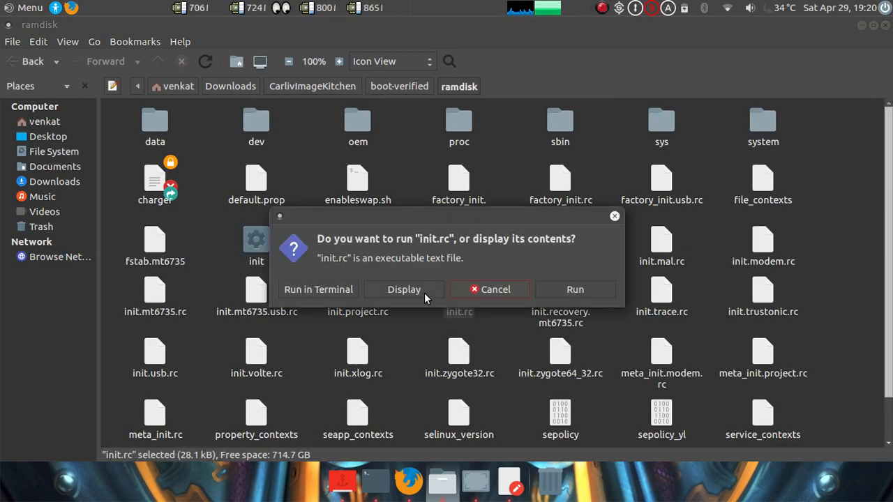
{"action": "left_click", "coordinate": [404, 289]}
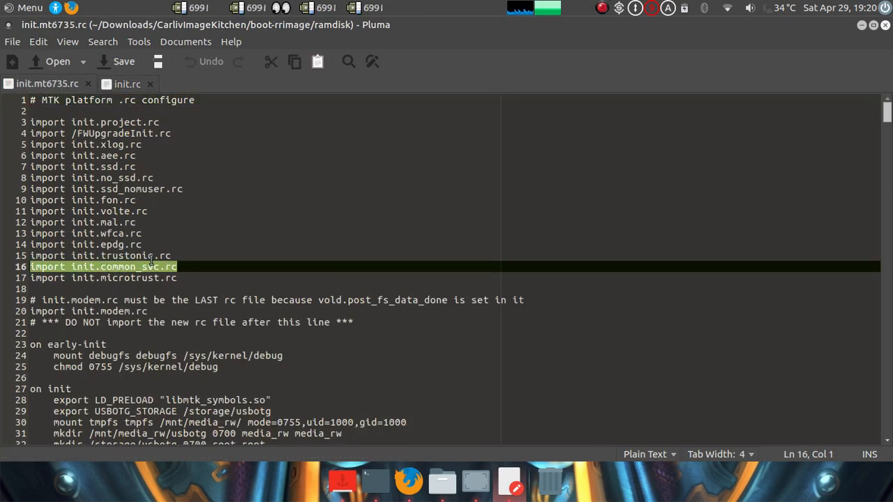
{"action": "left_click", "coordinate": [98, 256]}
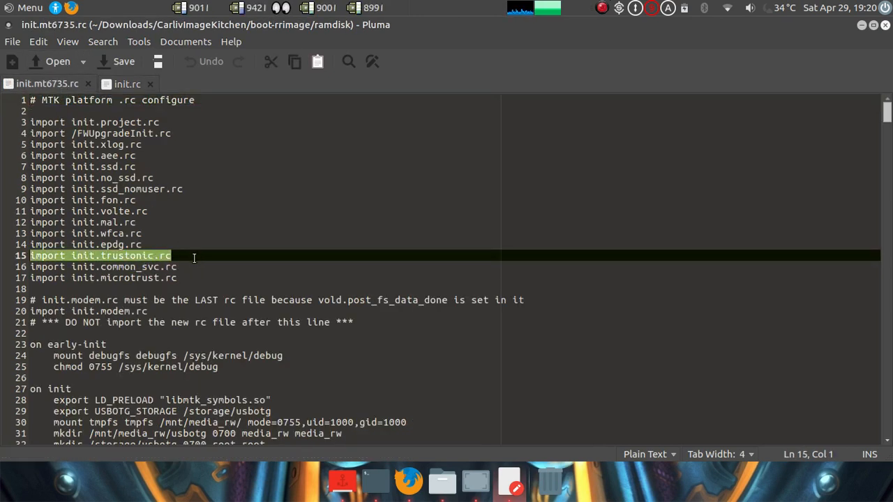
{"action": "left_click", "coordinate": [157, 255]}
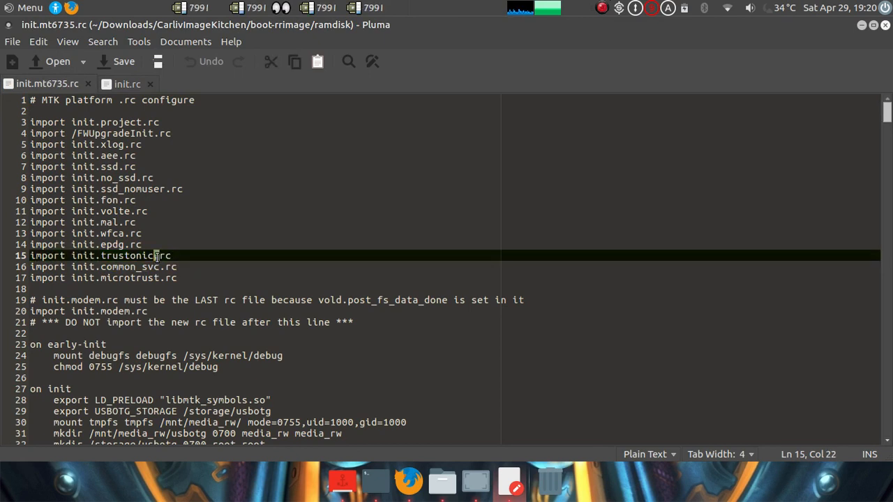
{"action": "triple_click", "coordinate": [91, 255]}
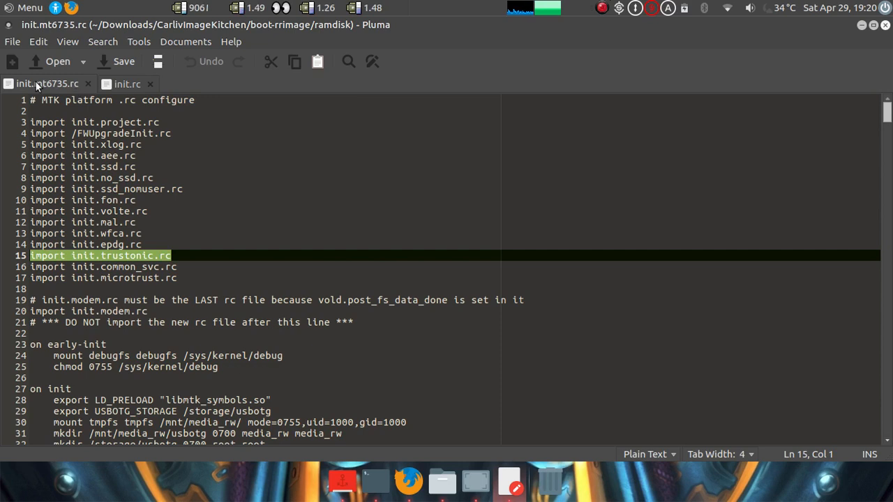
{"action": "mouse_move", "coordinate": [152, 261]}
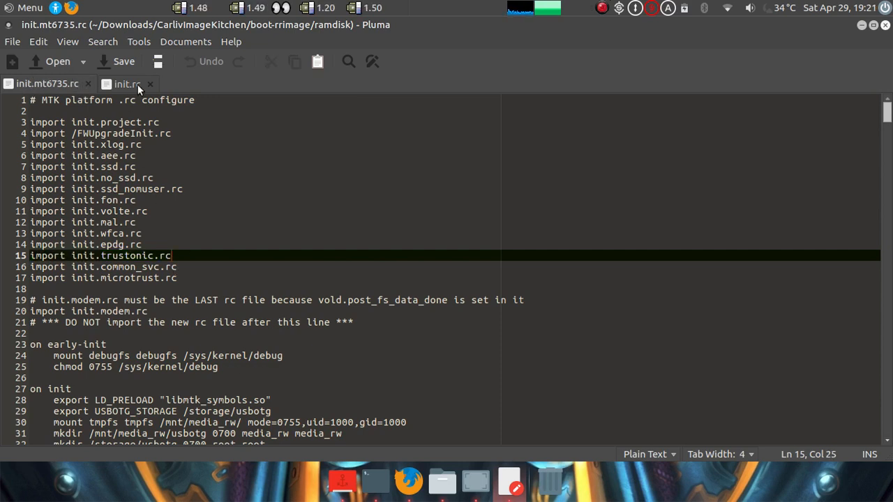
{"action": "left_click", "coordinate": [127, 83]}
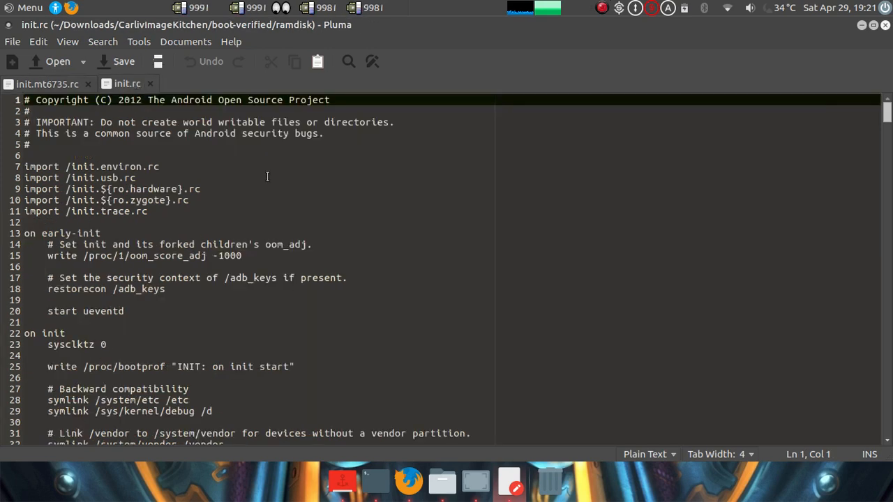
{"action": "scroll", "scroll_direction": "down", "scroll_amount": 3}
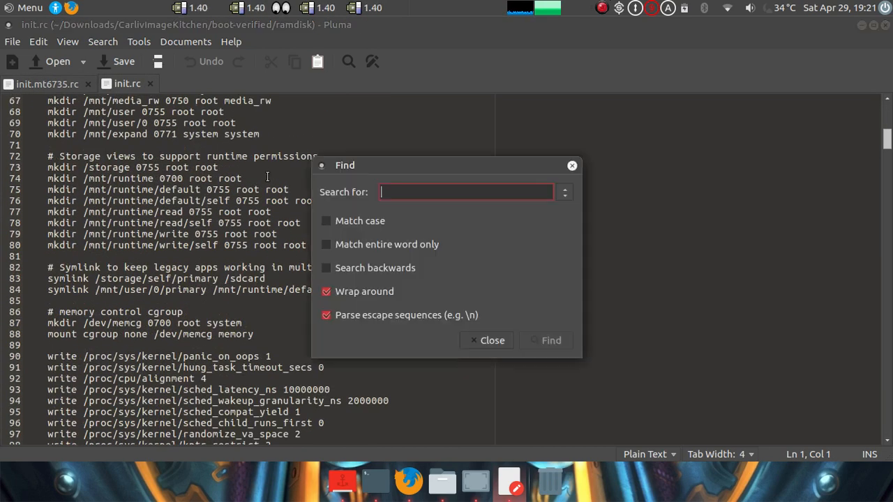
{"action": "type", "text": "fingerprint"}
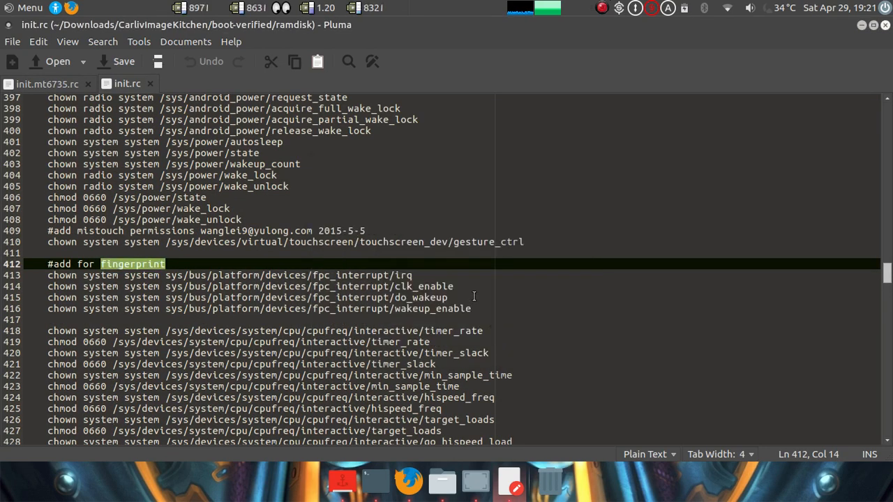
{"action": "mouse_move", "coordinate": [483, 308]}
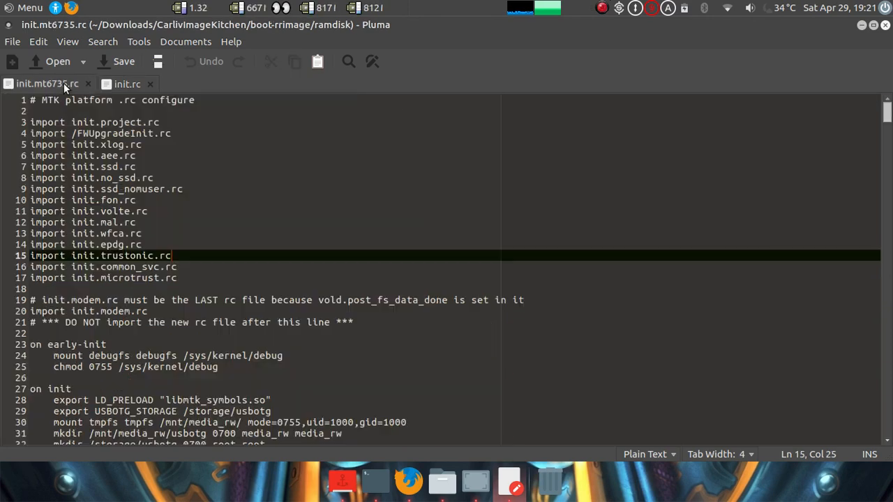
{"action": "scroll", "scroll_direction": "down", "scroll_amount": 3}
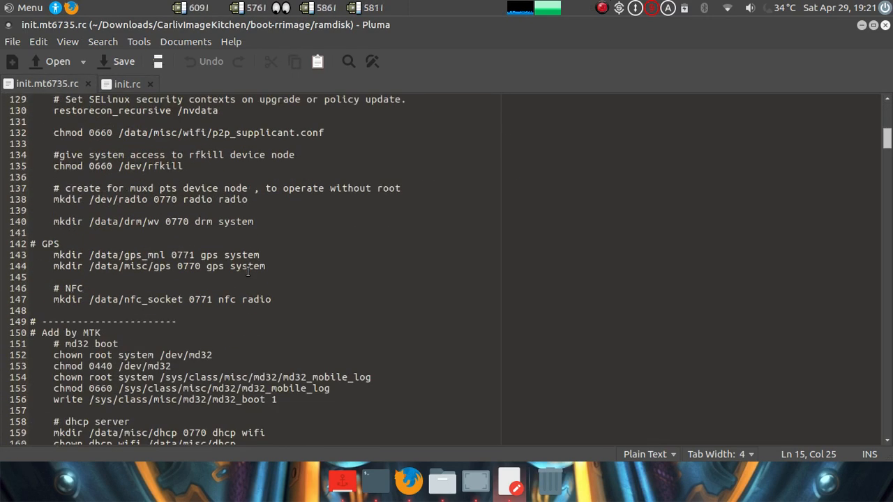
{"action": "scroll", "scroll_direction": "down", "scroll_amount": 3}
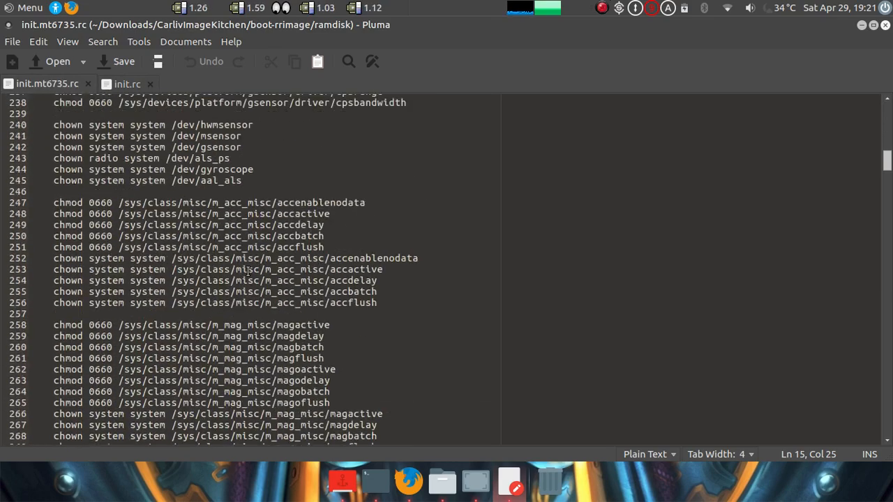
{"action": "scroll", "scroll_direction": "down", "scroll_amount": 3}
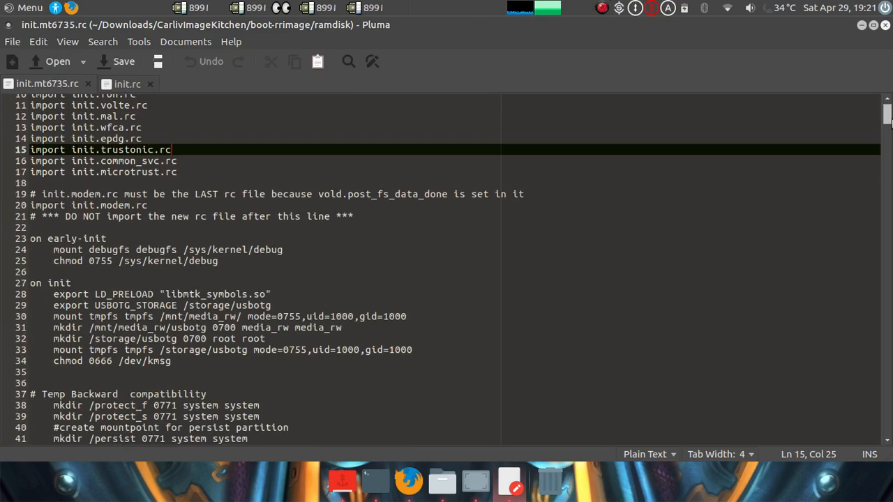
{"action": "scroll", "scroll_direction": "down", "scroll_amount": 3}
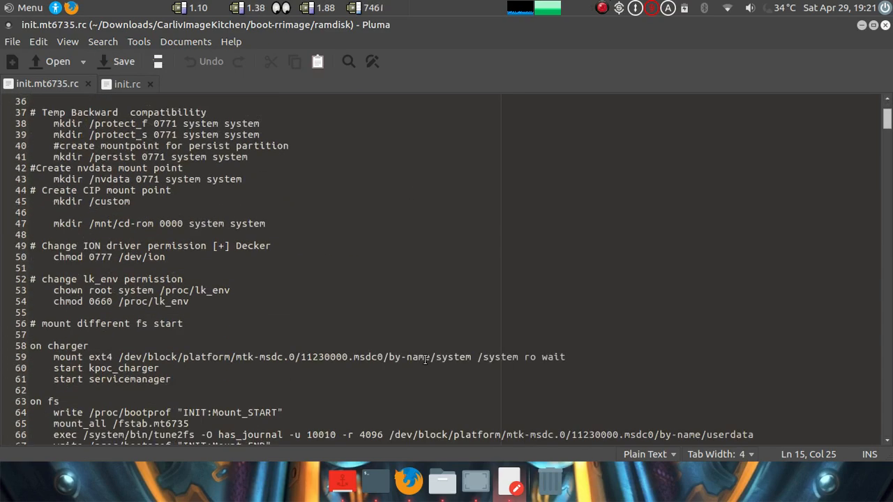
{"action": "scroll", "scroll_direction": "down", "scroll_amount": 3}
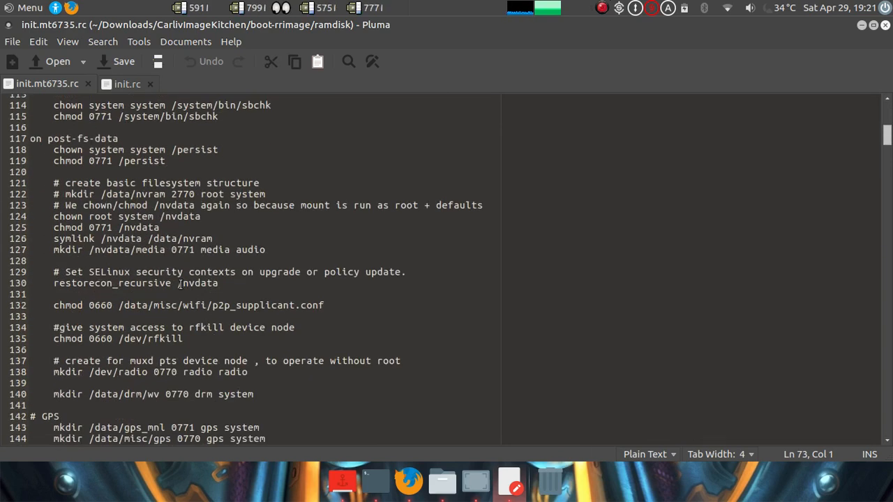
{"action": "scroll", "scroll_direction": "down", "scroll_amount": 3}
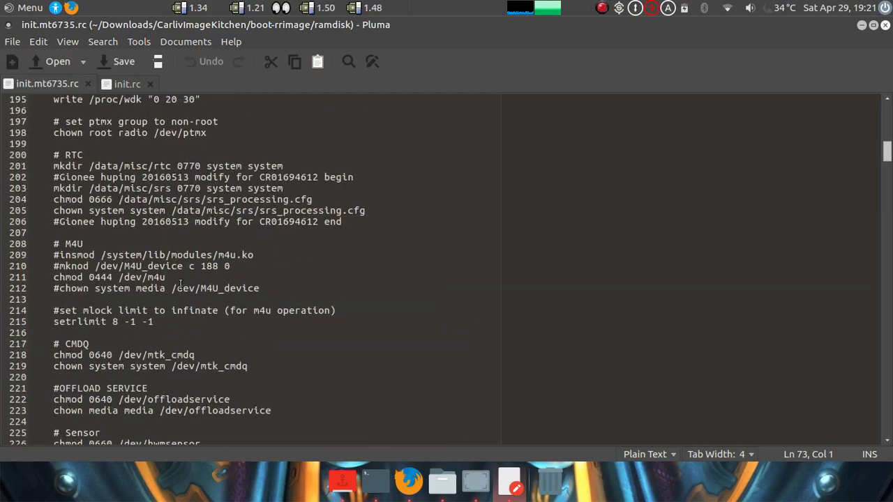
{"action": "scroll", "scroll_direction": "down", "scroll_amount": 3}
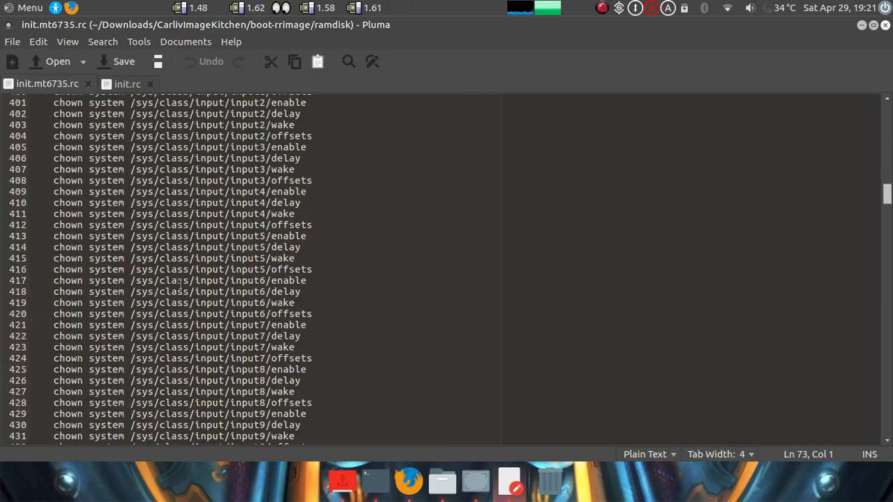
{"action": "scroll", "scroll_direction": "down", "scroll_amount": 3}
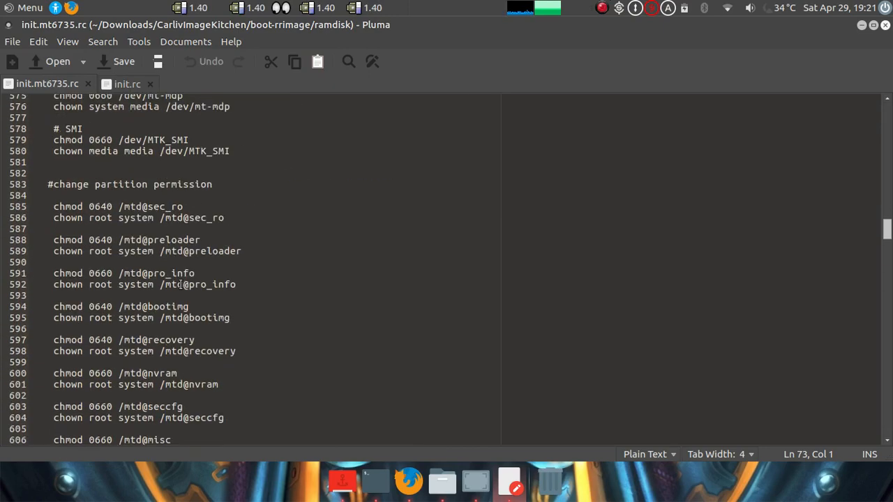
{"action": "scroll", "scroll_direction": "down", "scroll_amount": 3}
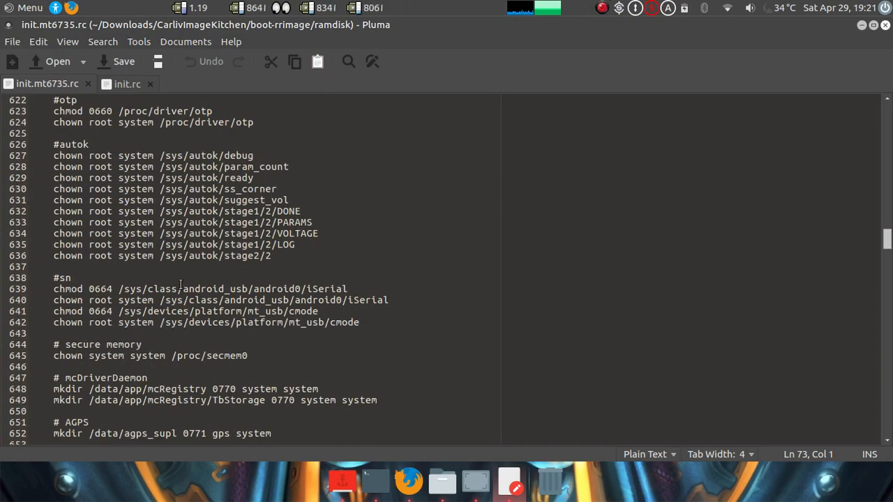
{"action": "scroll", "scroll_direction": "down", "scroll_amount": 3}
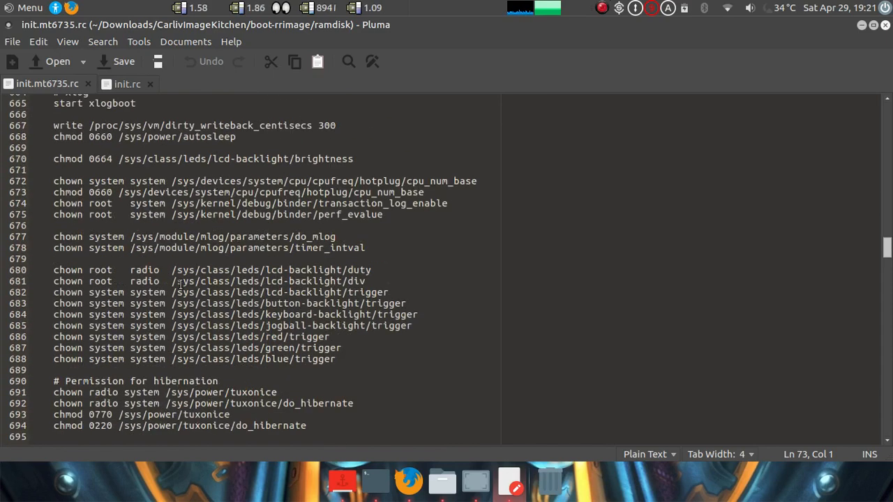
{"action": "scroll", "scroll_direction": "down", "scroll_amount": 3}
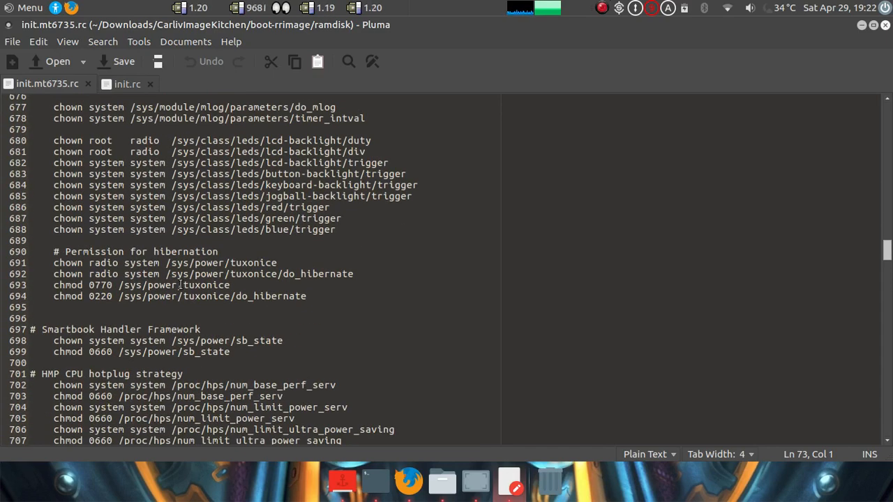
{"action": "scroll", "scroll_direction": "down", "scroll_amount": 3}
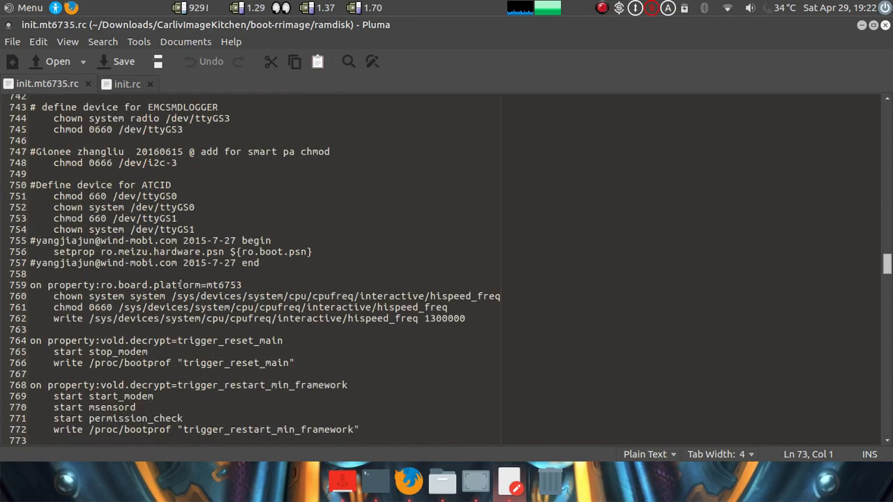
{"action": "scroll", "scroll_direction": "down", "scroll_amount": 3}
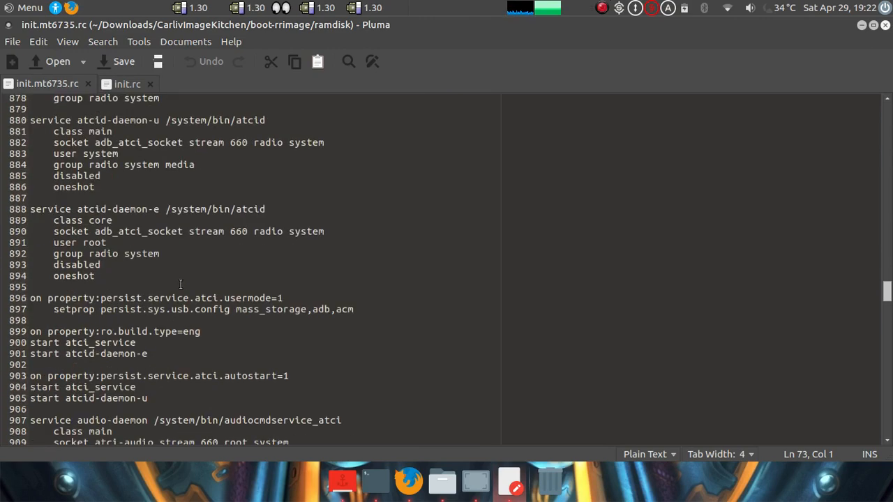
{"action": "scroll", "scroll_direction": "down", "scroll_amount": 3}
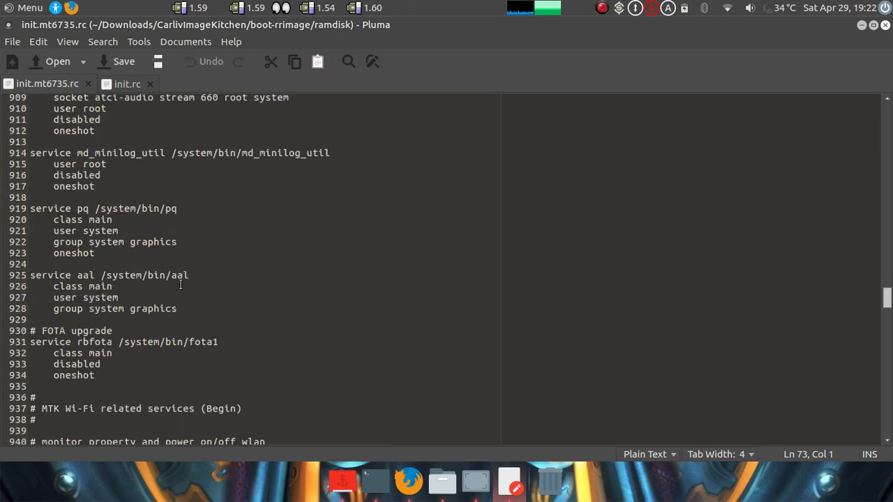
Find the Touch Panel section in init.mt6735.rc and scroll through the added fingerprint block.
{"action": "type", "text": "touch"}
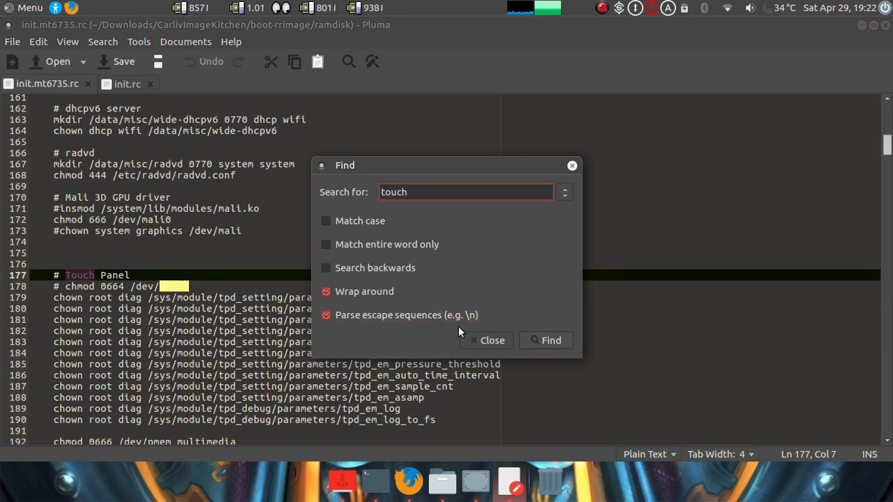
{"action": "left_click", "coordinate": [486, 340]}
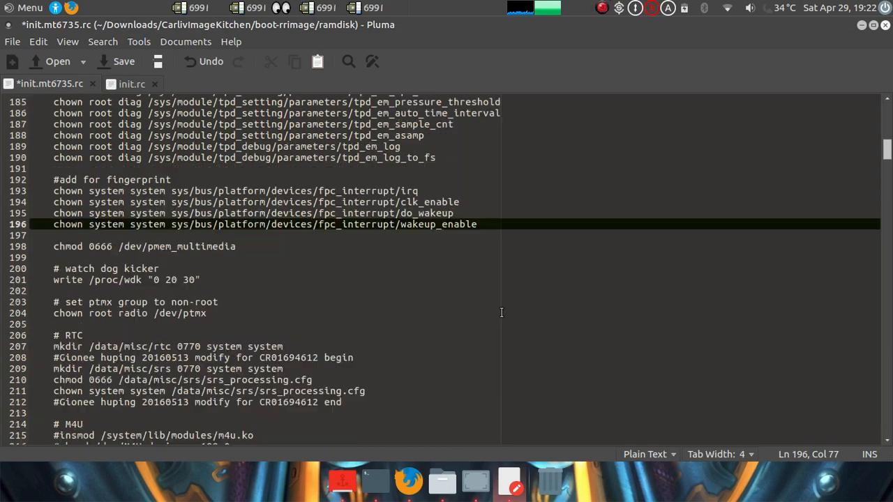
{"action": "scroll", "scroll_direction": "down", "scroll_amount": 3}
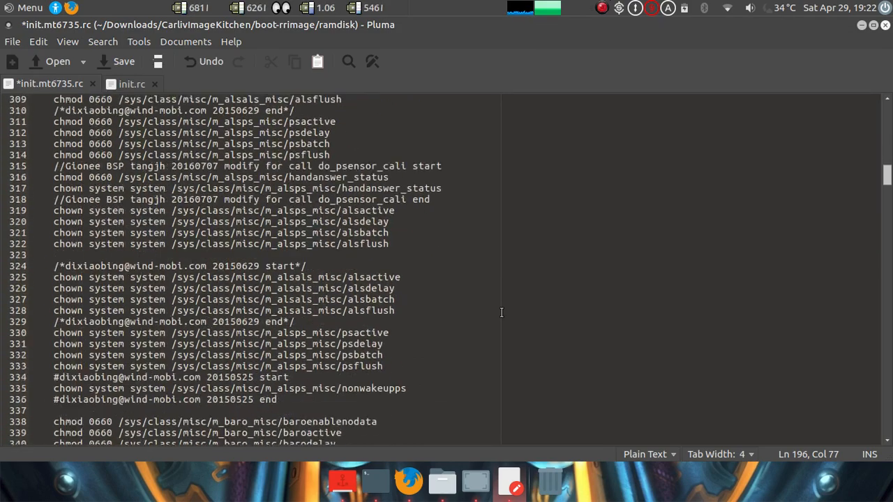
{"action": "scroll", "scroll_direction": "down", "scroll_amount": 3}
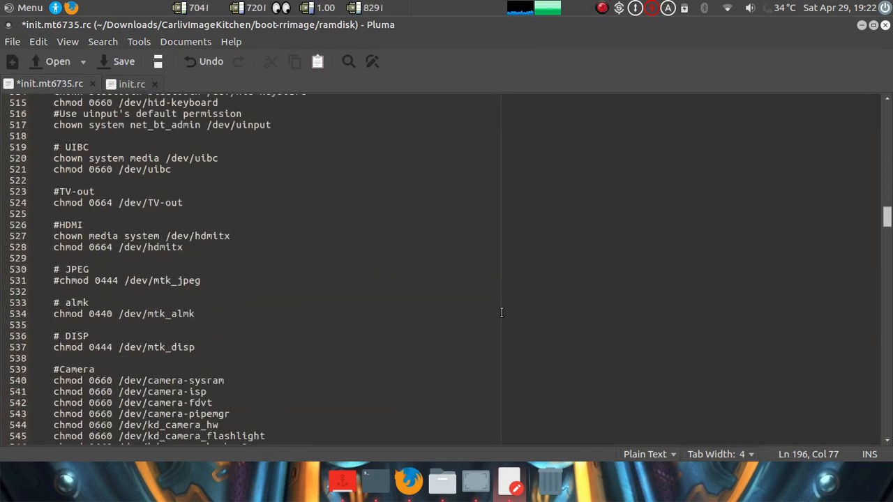
{"action": "scroll", "scroll_direction": "down", "scroll_amount": 3}
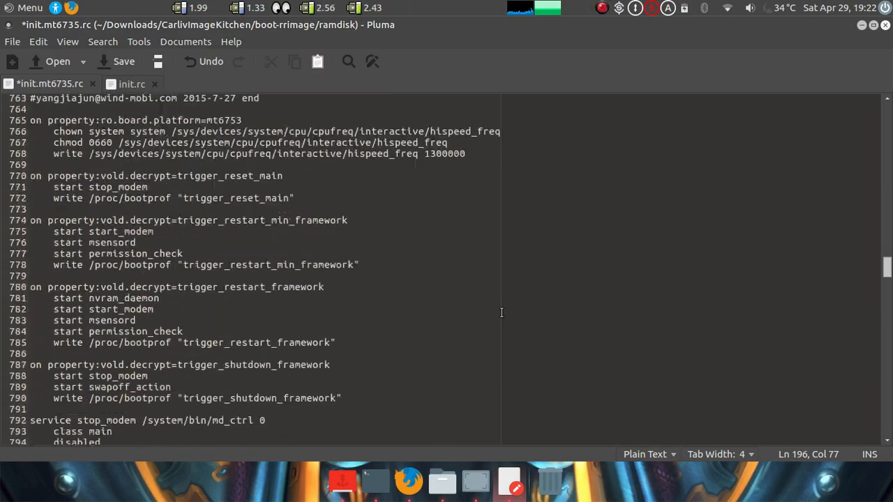
{"action": "scroll", "scroll_direction": "down", "scroll_amount": 3}
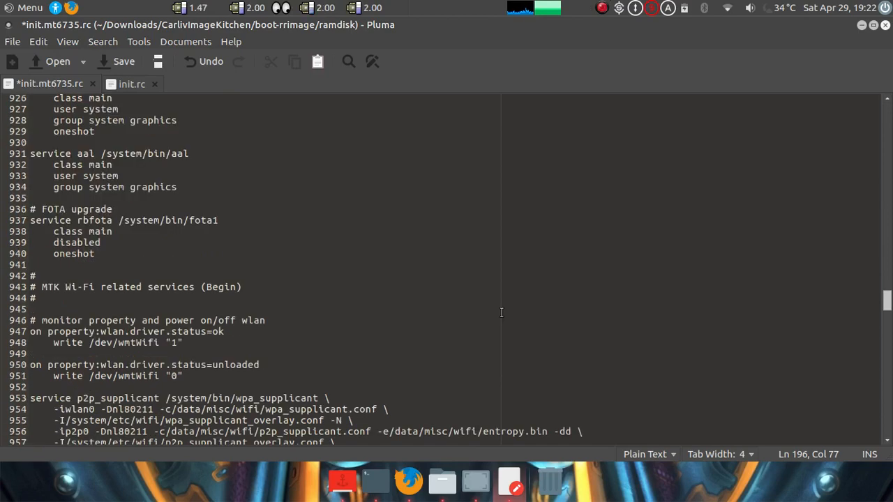
{"action": "scroll", "scroll_direction": "down", "scroll_amount": 3}
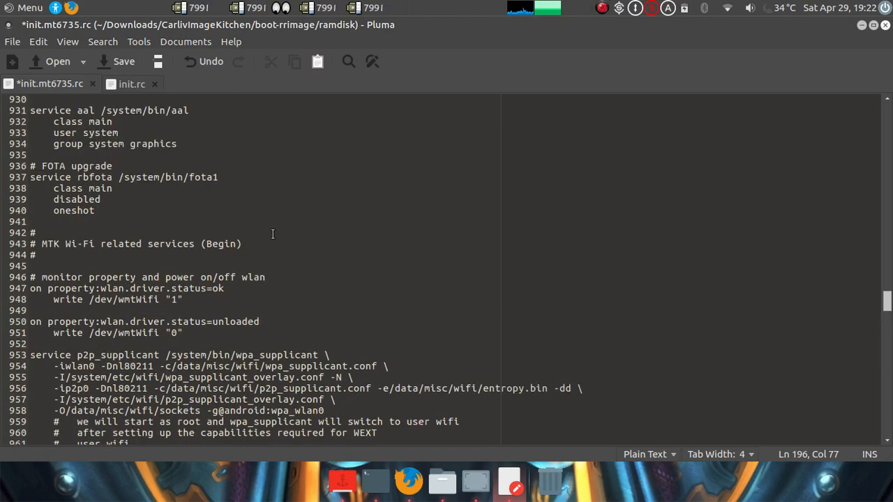
Search the reference init.rc for 'fingerprint' to reach the fingerprintd service entry.
{"action": "left_click", "coordinate": [131, 84]}
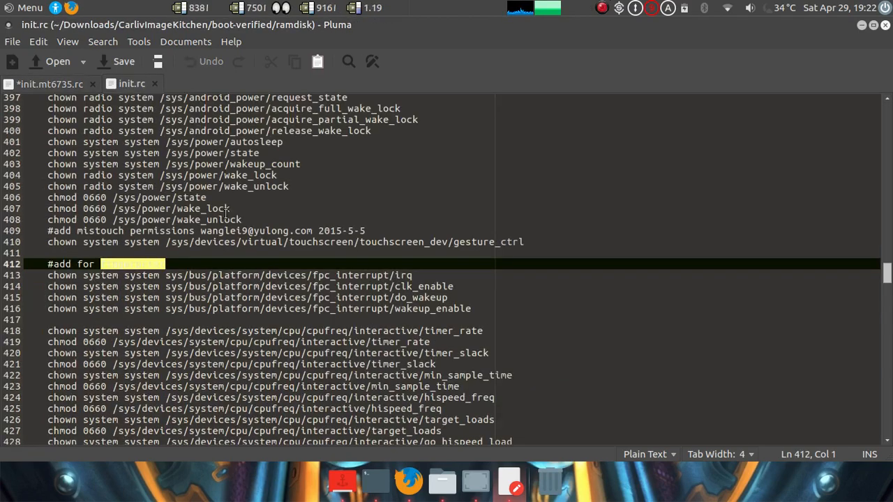
{"action": "type", "text": "touch"}
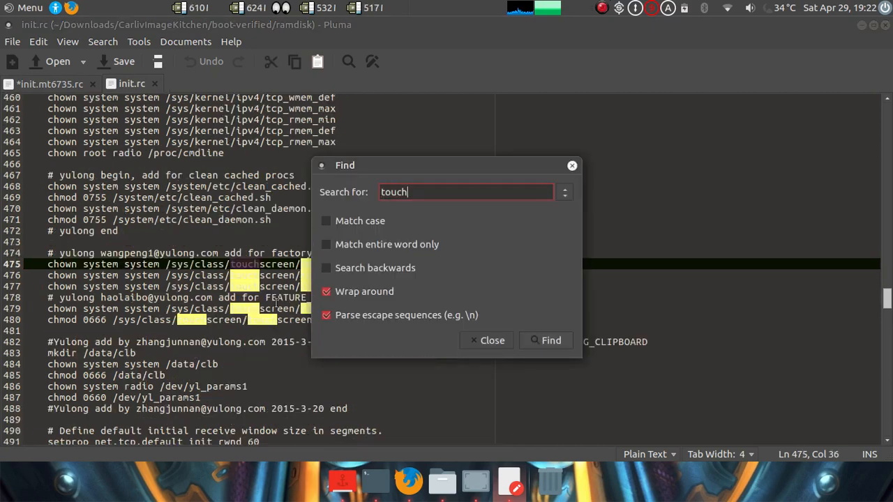
{"action": "type", "text": "fingerprint"}
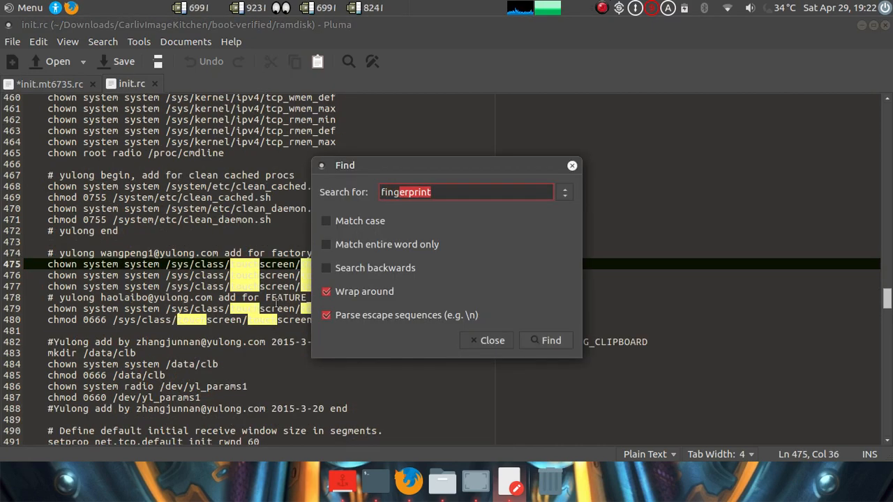
{"action": "left_click", "coordinate": [550, 341]}
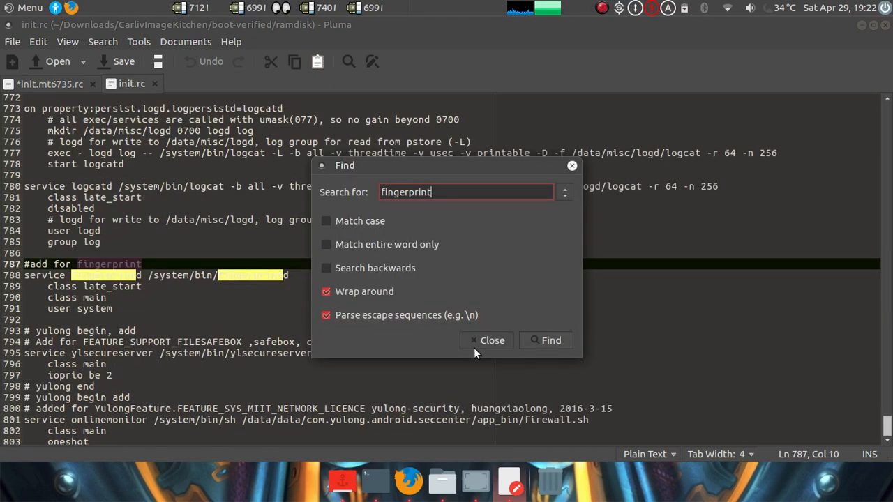
{"action": "left_click", "coordinate": [492, 340]}
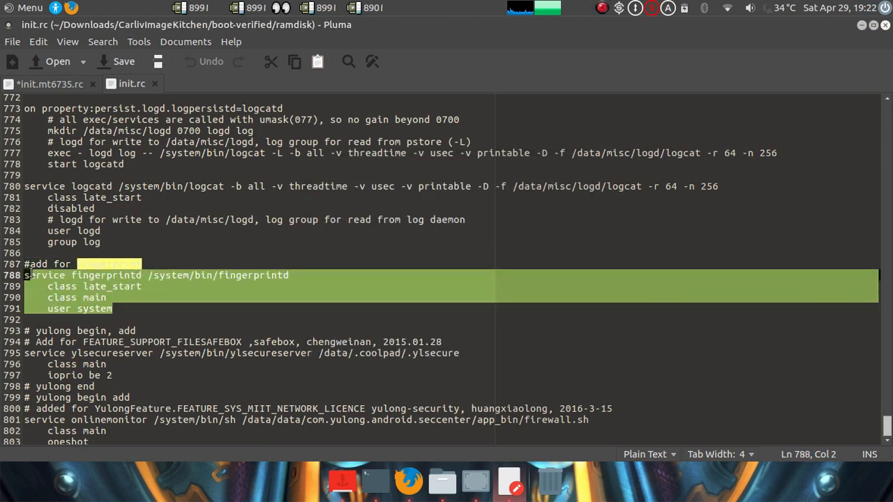
{"action": "type", "text": "fingerprint"}
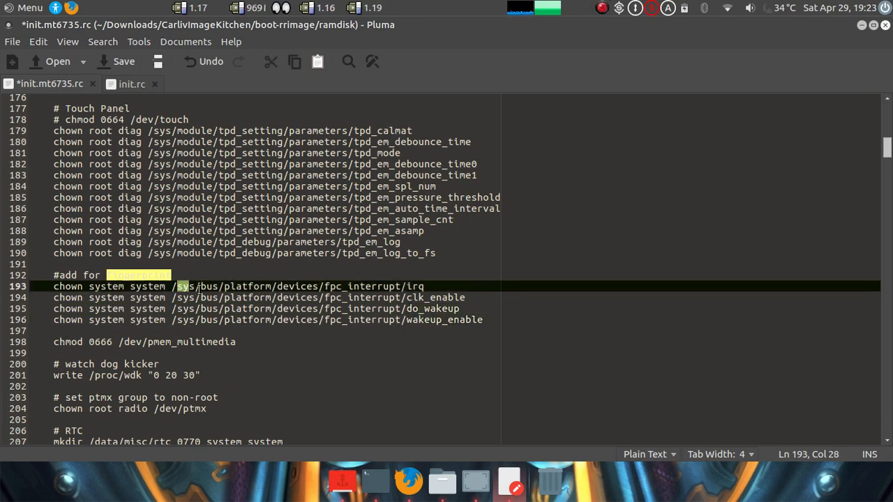
Select the /sys path, find the fingerprint comment, and save init.mt6735.rc.
{"action": "left_click_drag", "start_coordinate": [177, 286], "coordinate": [422, 286]}
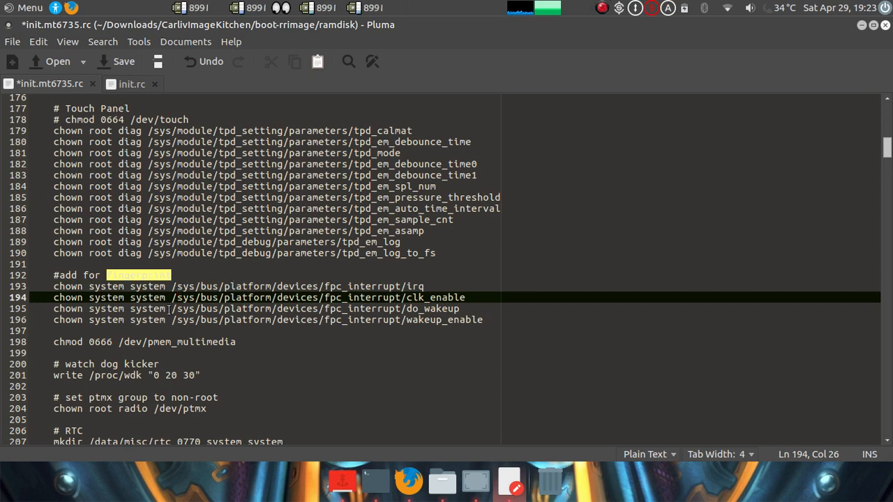
{"action": "mouse_move", "coordinate": [310, 329]}
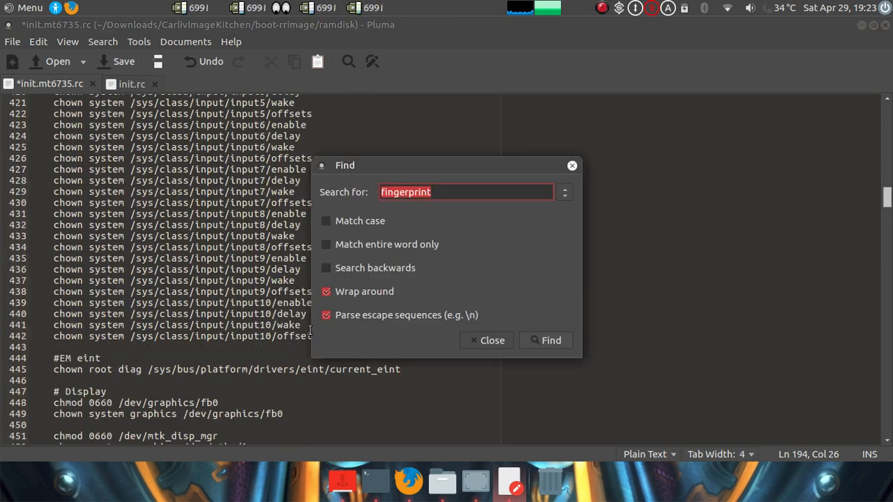
{"action": "left_click", "coordinate": [545, 340]}
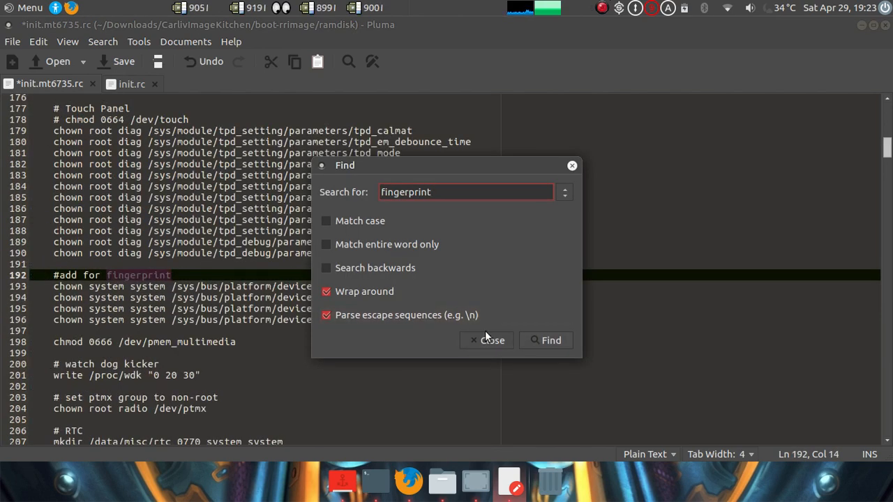
{"action": "left_click", "coordinate": [491, 340]}
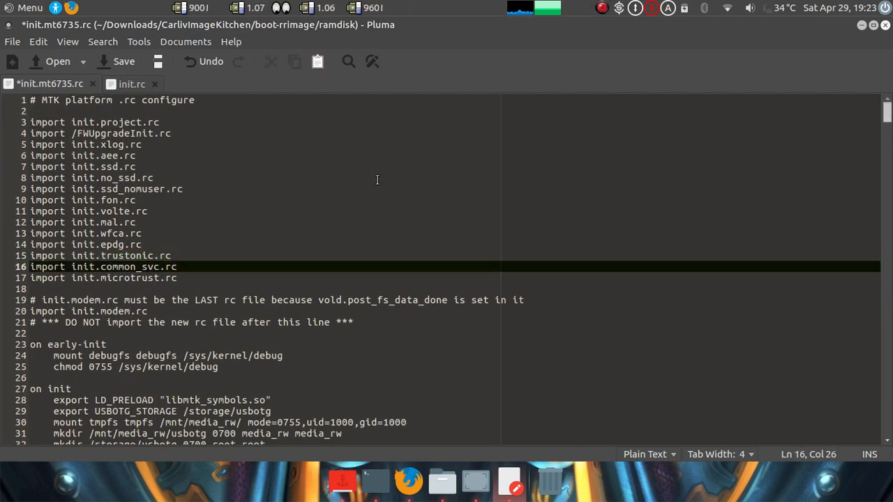
{"action": "key", "text": "ctrl+s"}
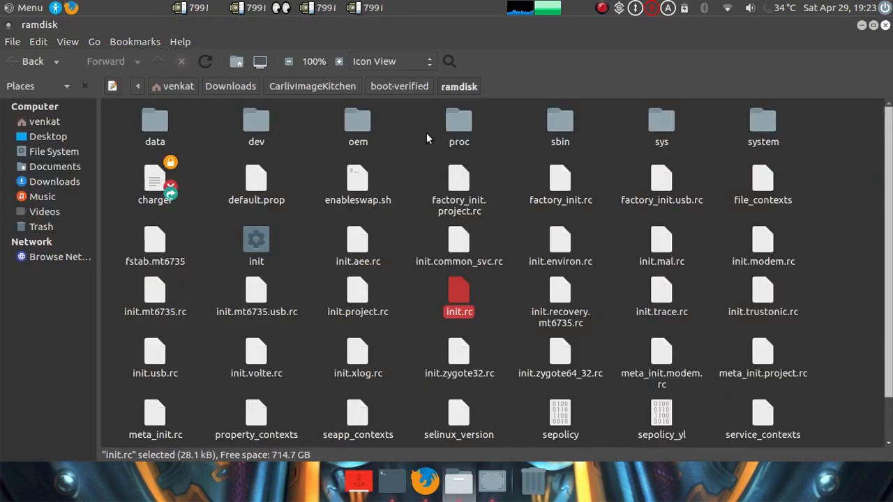
Browse the boot-rrimage ramdisk, try init.trustonic.rc and dismiss the run prompt.
{"action": "left_click", "coordinate": [313, 86]}
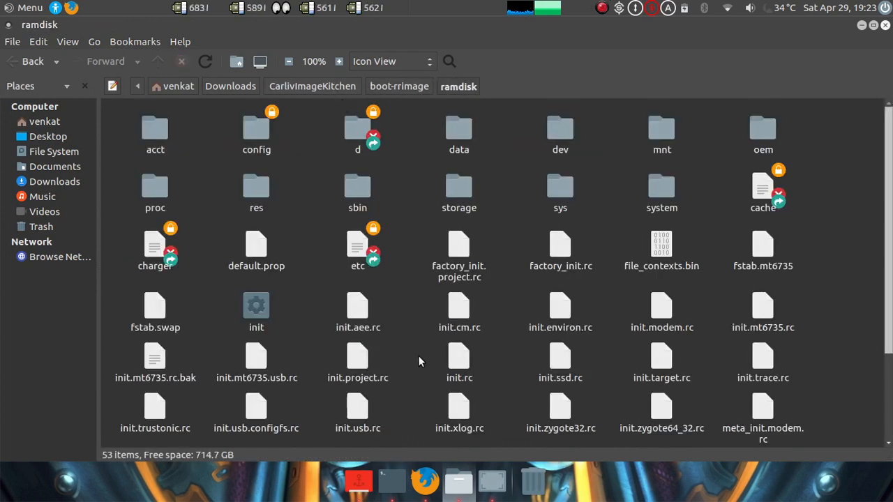
{"action": "scroll", "scroll_direction": "down", "scroll_amount": 3}
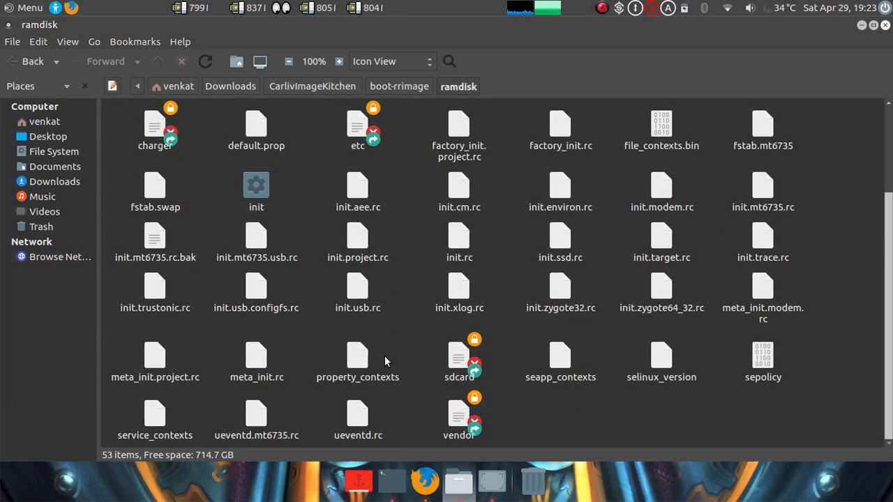
{"action": "double_click", "coordinate": [155, 286]}
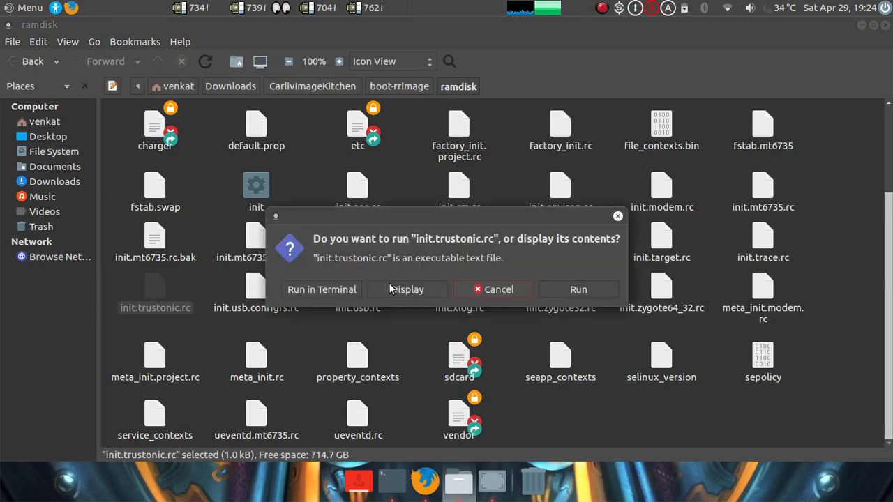
{"action": "left_click", "coordinate": [408, 289]}
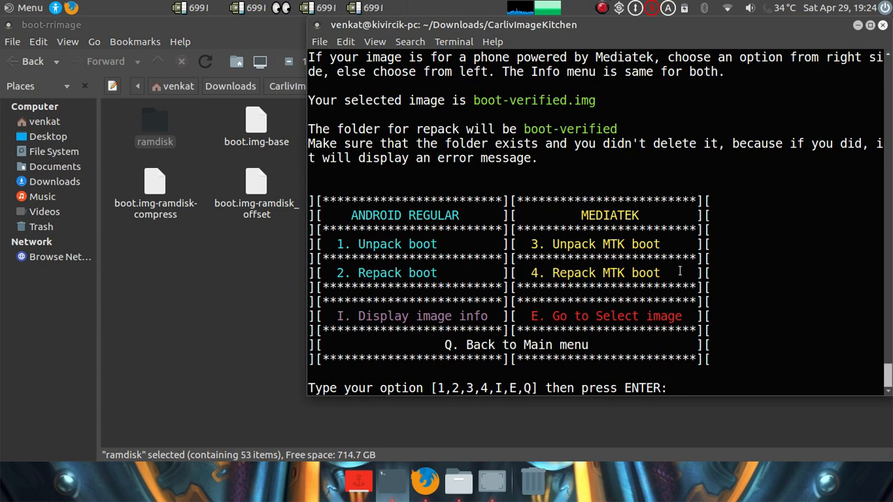
Pick rrimage.img (option 1), repack it (option 2) and select the boot-rrimage_192427.img name.
{"action": "type", "text": "1"}
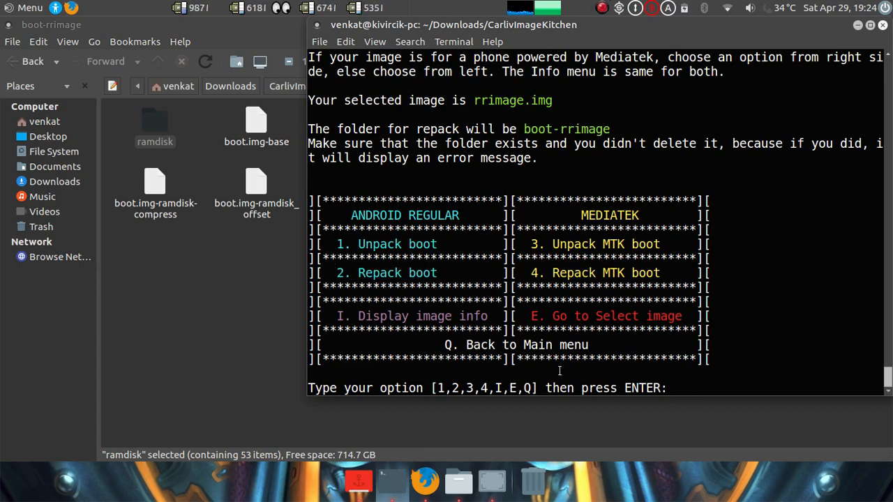
{"action": "type", "text": "2"}
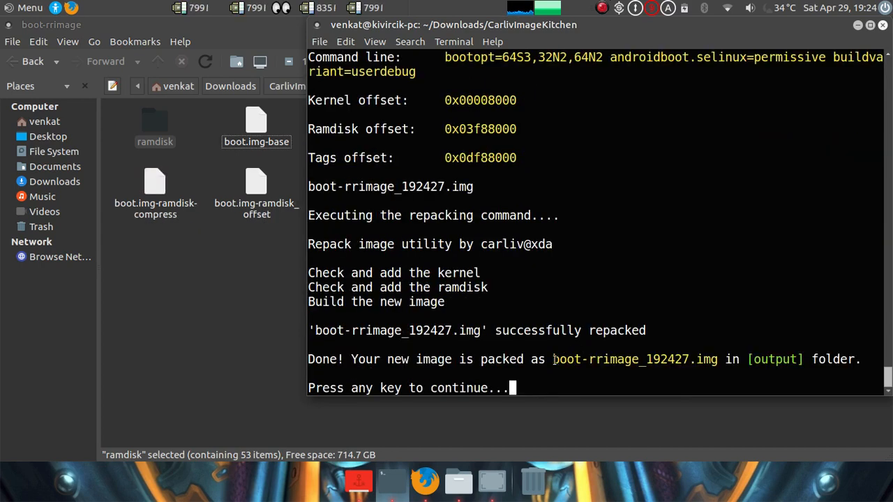
{"action": "double_click", "coordinate": [634, 358]}
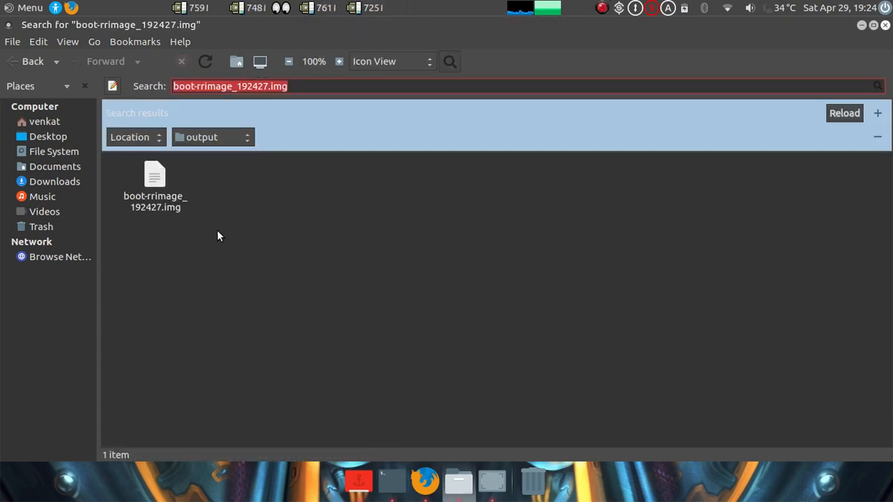
Check the output folder, then select fingerprint.mt6753.so in the RR-N ROM's system/lib/hw.
{"action": "left_click", "coordinate": [154, 185]}
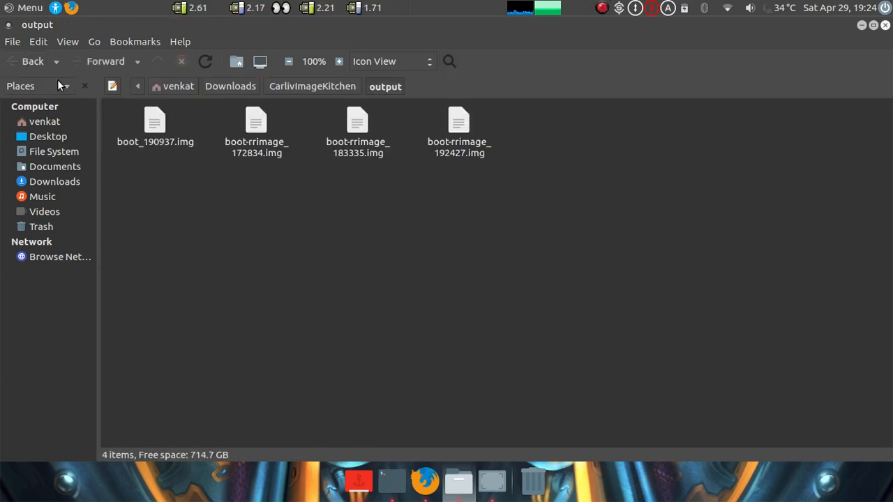
{"action": "left_click", "coordinate": [178, 85]}
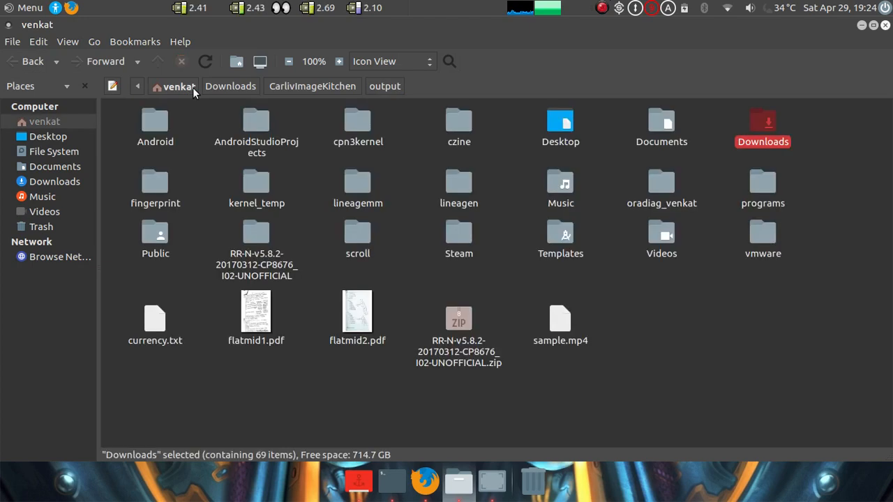
{"action": "mouse_move", "coordinate": [276, 202]}
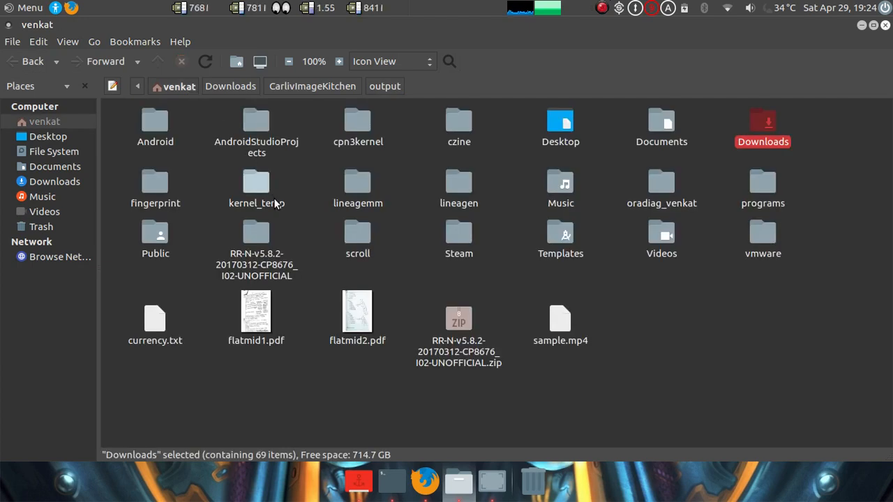
{"action": "double_click", "coordinate": [256, 237]}
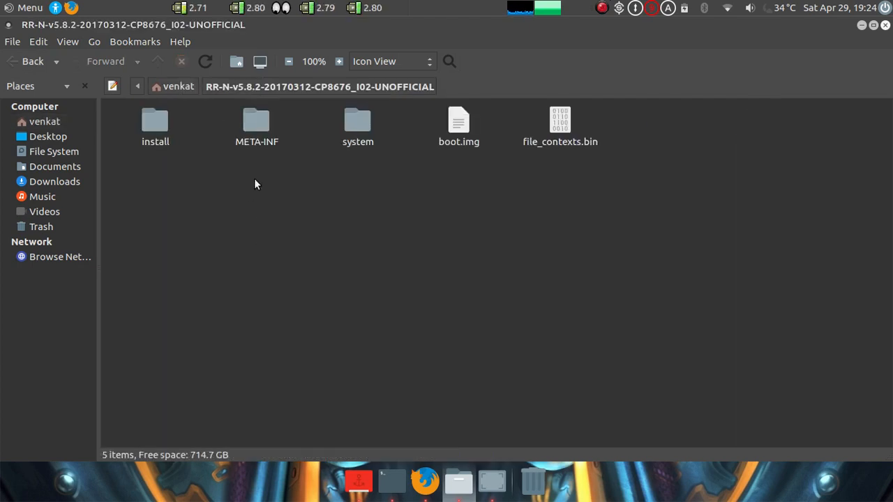
{"action": "double_click", "coordinate": [358, 122]}
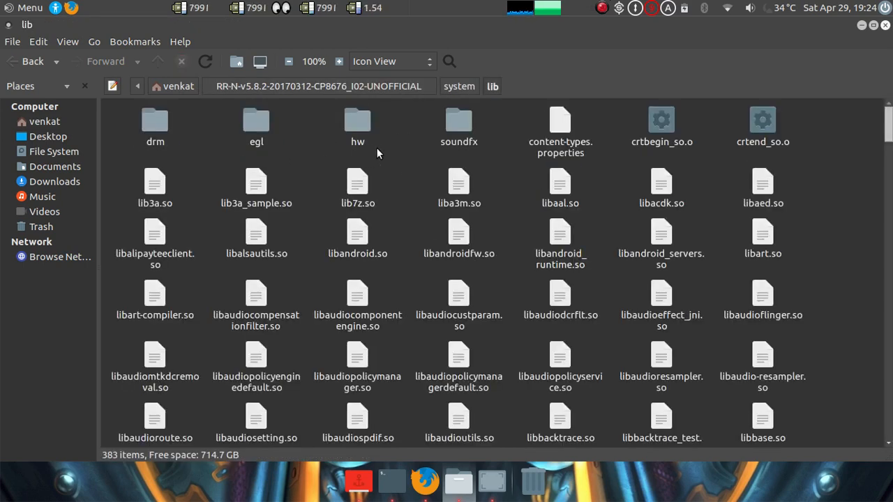
{"action": "double_click", "coordinate": [357, 122]}
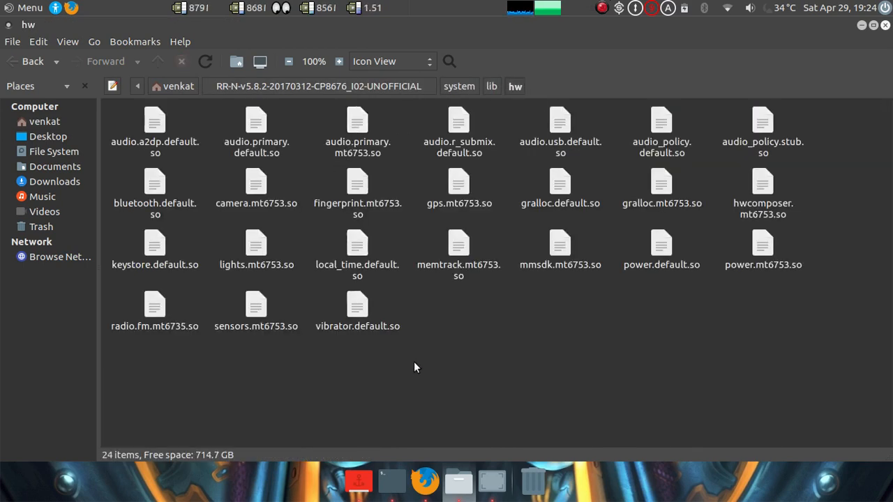
{"action": "left_click", "coordinate": [357, 185]}
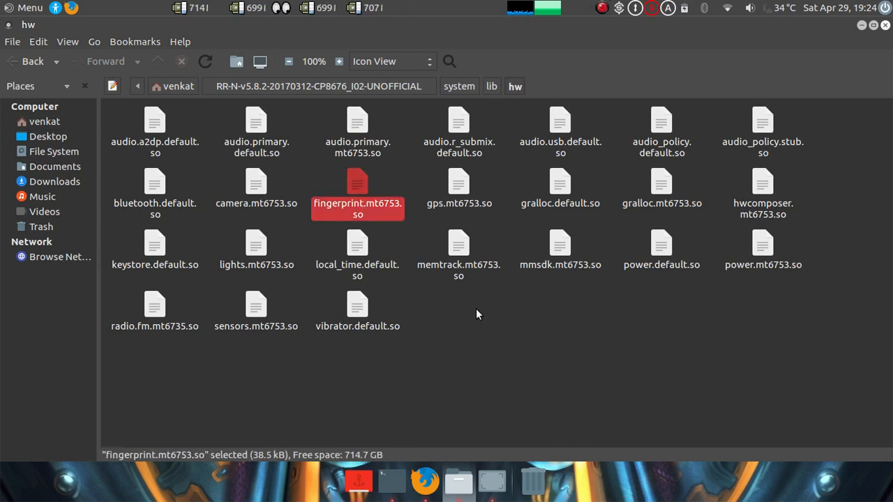
{"action": "mouse_move", "coordinate": [471, 94]}
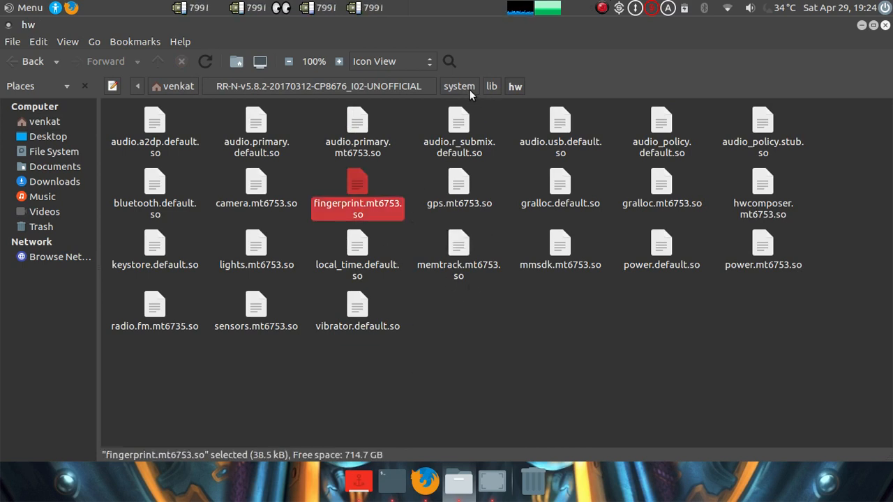
{"action": "mouse_move", "coordinate": [394, 197]}
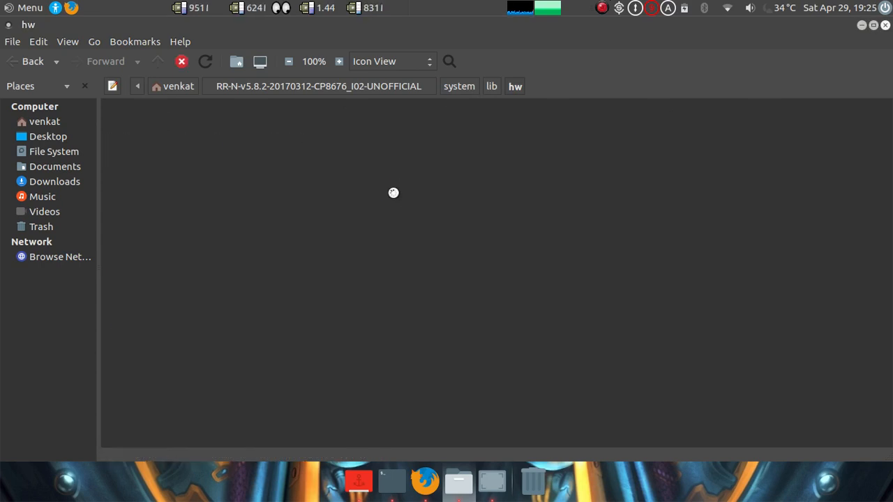
Open the ROM's lib64/hw folder for the 64-bit fingerprint library.
{"action": "left_click", "coordinate": [459, 86]}
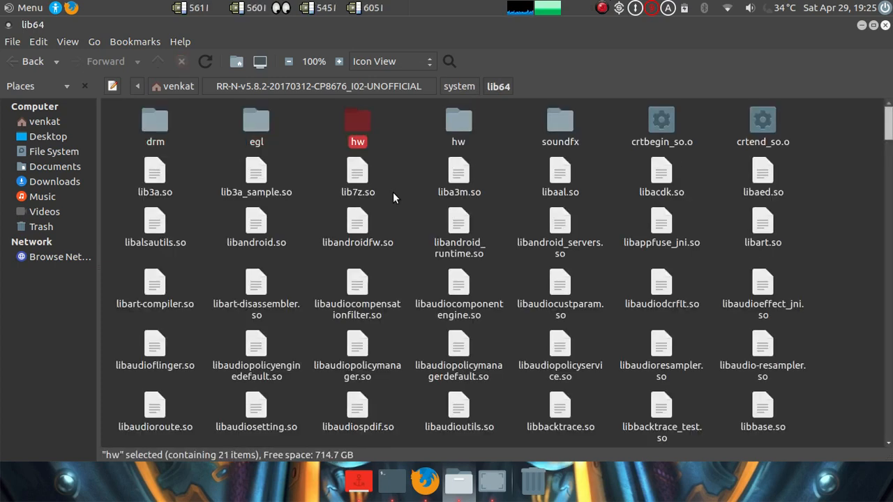
{"action": "double_click", "coordinate": [357, 120]}
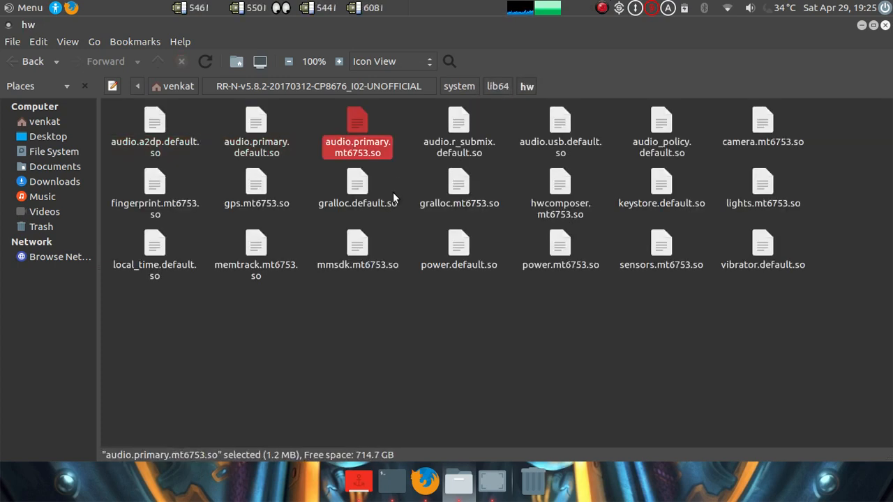
{"action": "left_click", "coordinate": [154, 187]}
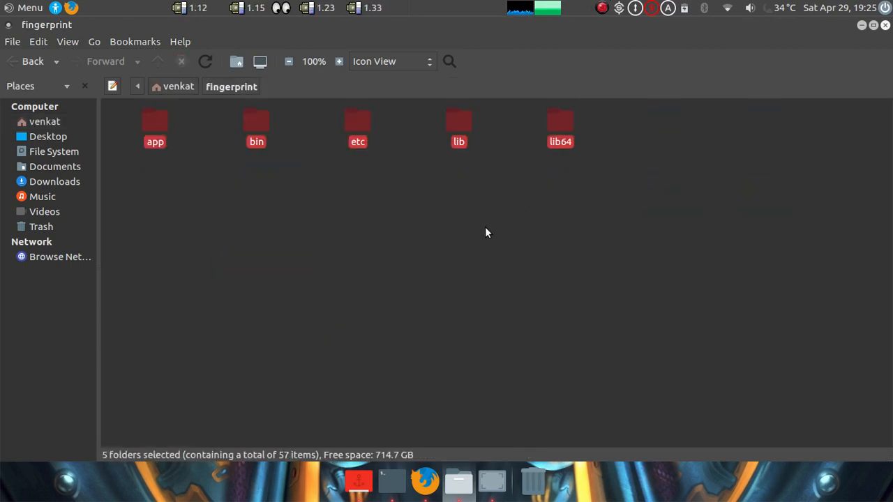
Paste the app, bin, etc, lib and lib64 folders into system, merging and replacing all.
{"action": "left_click", "coordinate": [44, 121]}
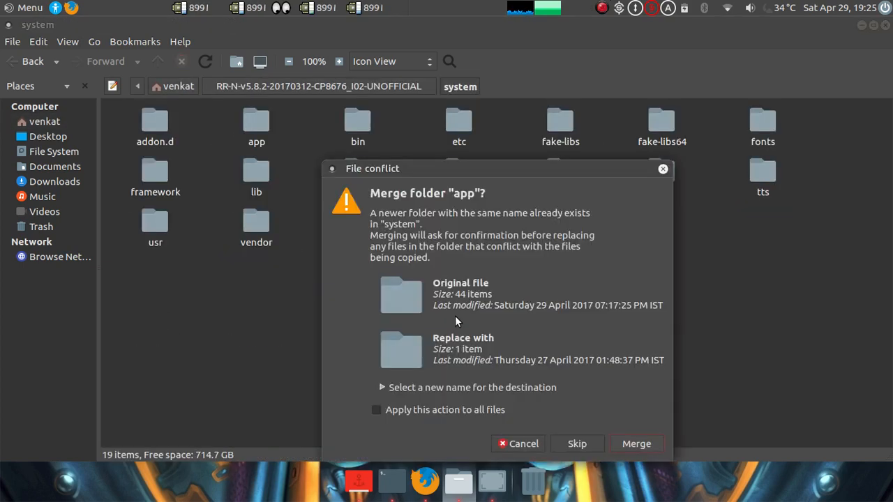
{"action": "left_click", "coordinate": [376, 410]}
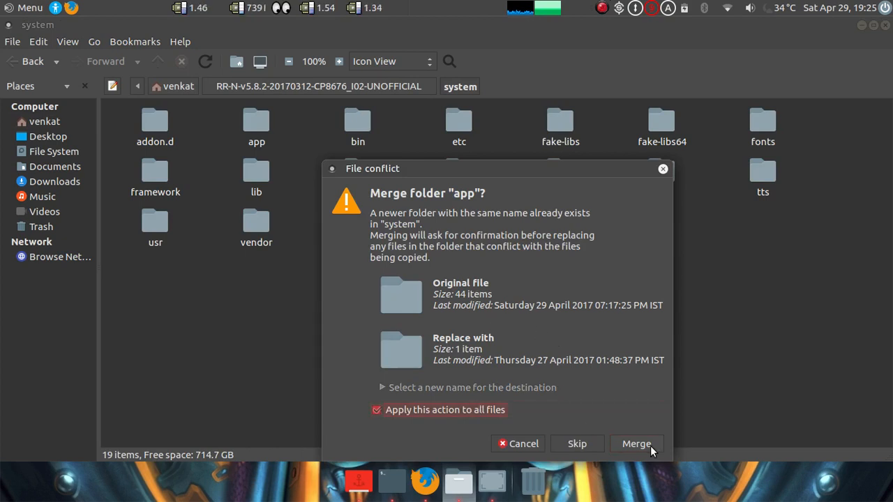
{"action": "left_click", "coordinate": [635, 444]}
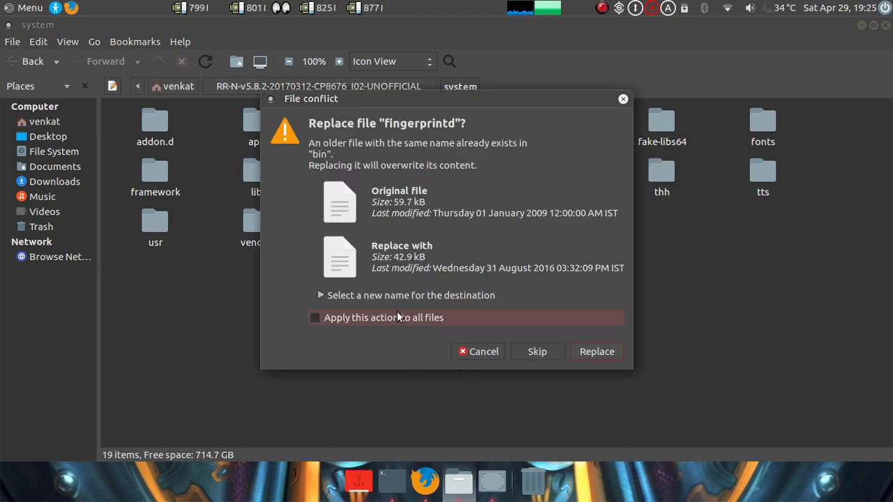
{"action": "left_click", "coordinate": [315, 317]}
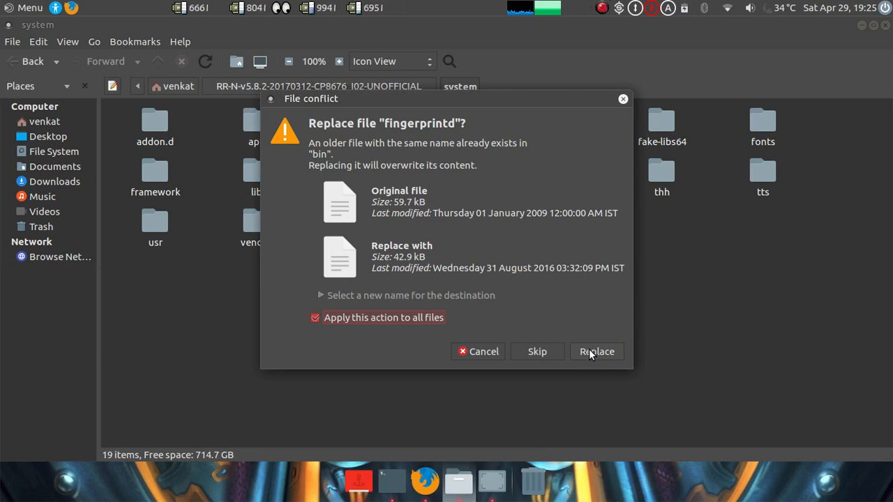
{"action": "left_click", "coordinate": [596, 351]}
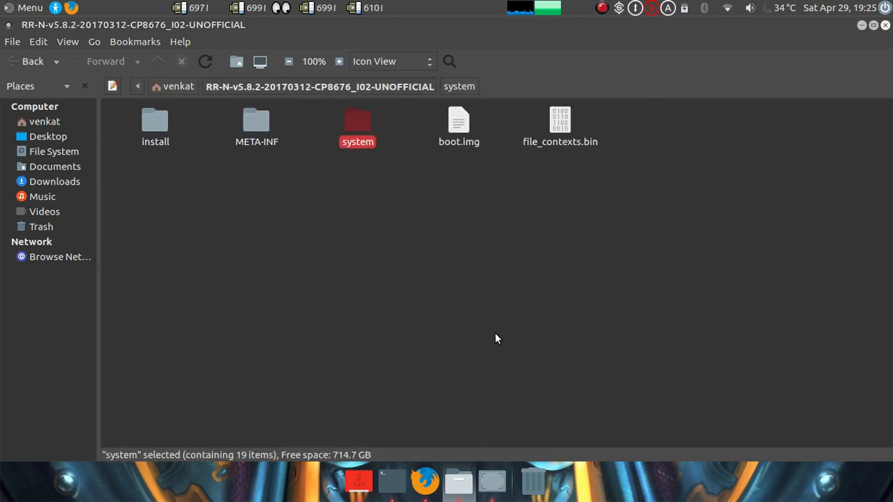
Compress install, META-INF, system, boot.img and file_contexts.bin into the RR-N .zip archive.
{"action": "key", "text": "ctrl+a"}
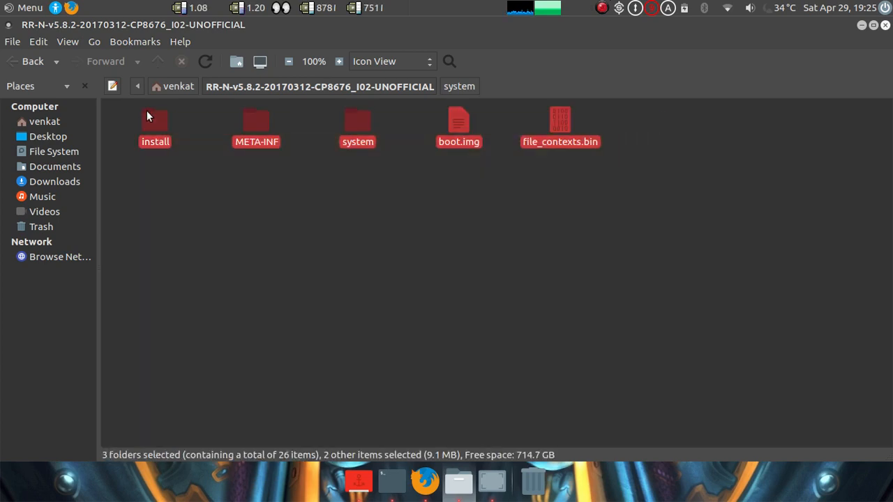
{"action": "right_click", "coordinate": [155, 126]}
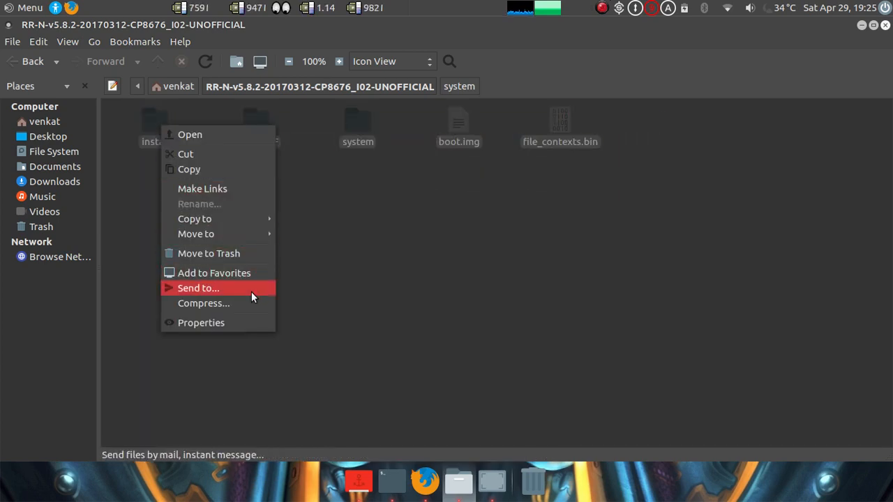
{"action": "left_click", "coordinate": [204, 303]}
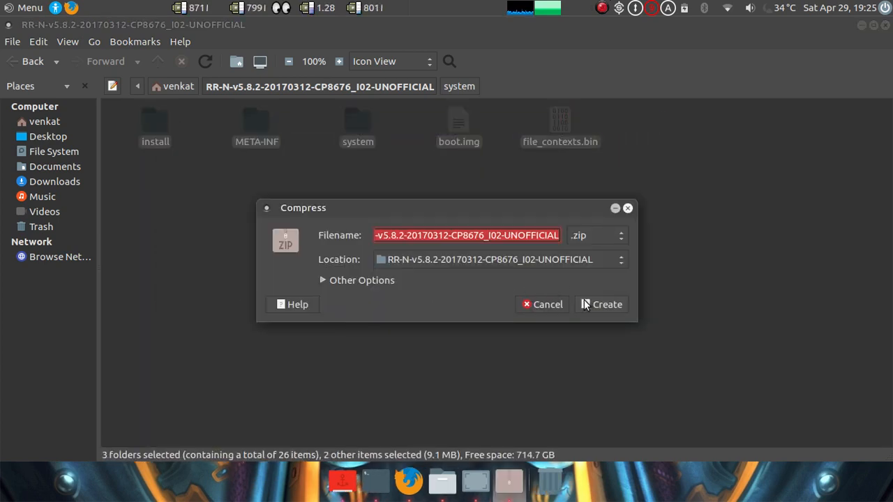
{"action": "left_click", "coordinate": [601, 304]}
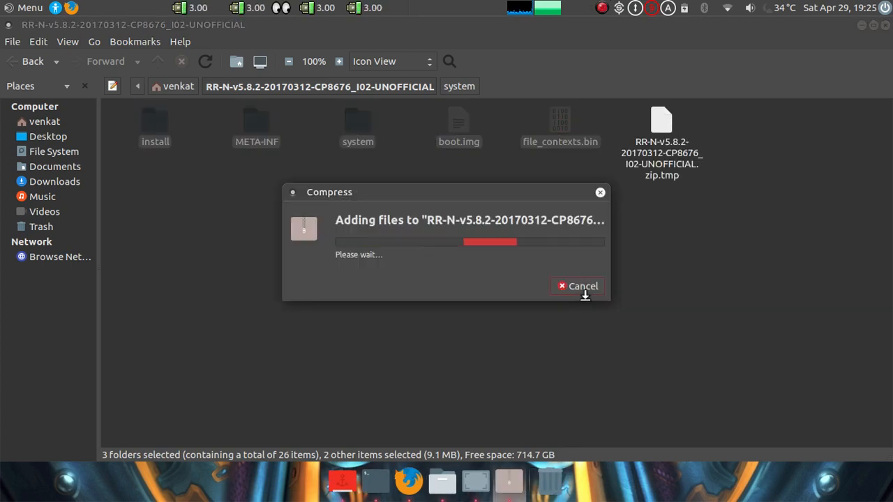